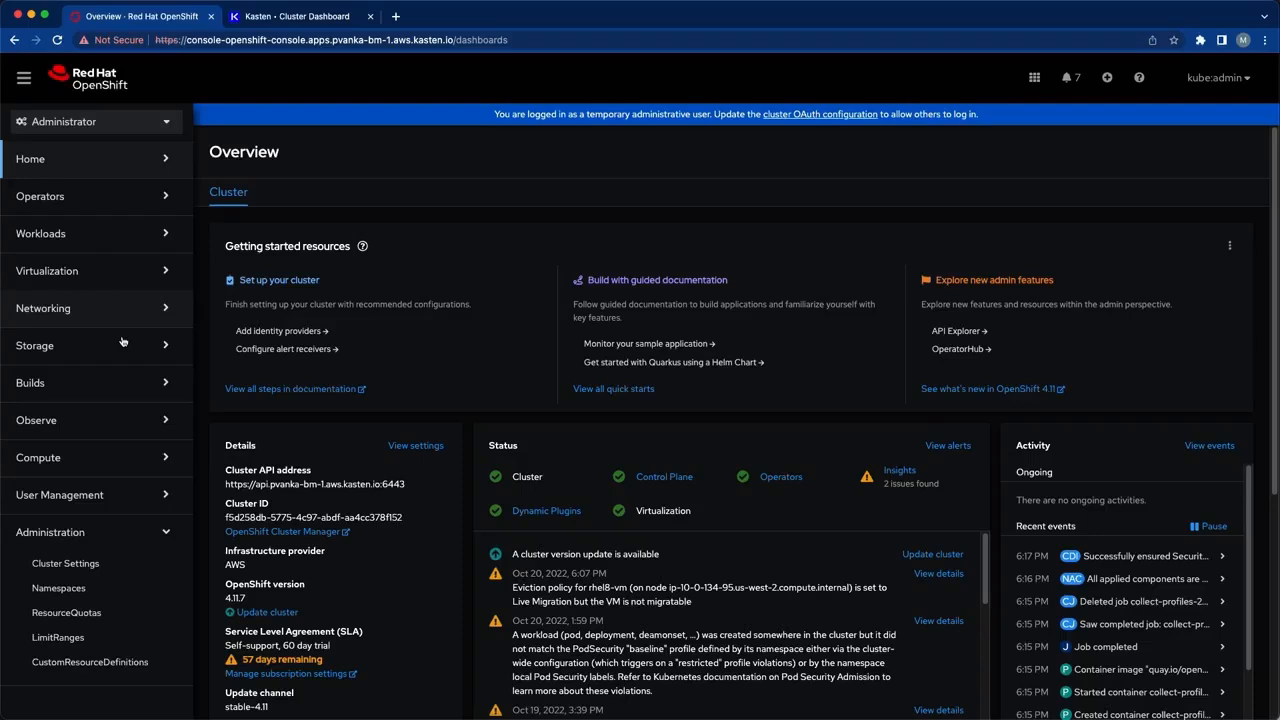
Navigate to the app1 project's VirtualMachines list and view the rhel8-vm details page.
click(48, 270)
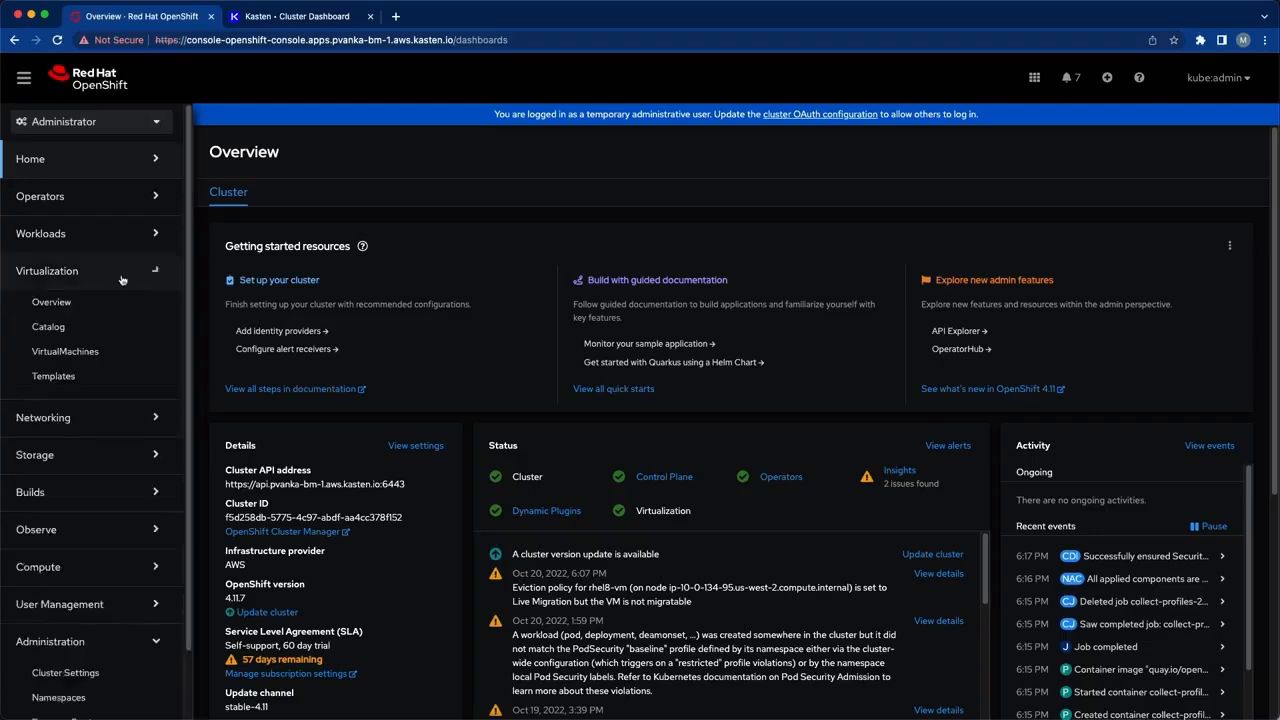
click(64, 352)
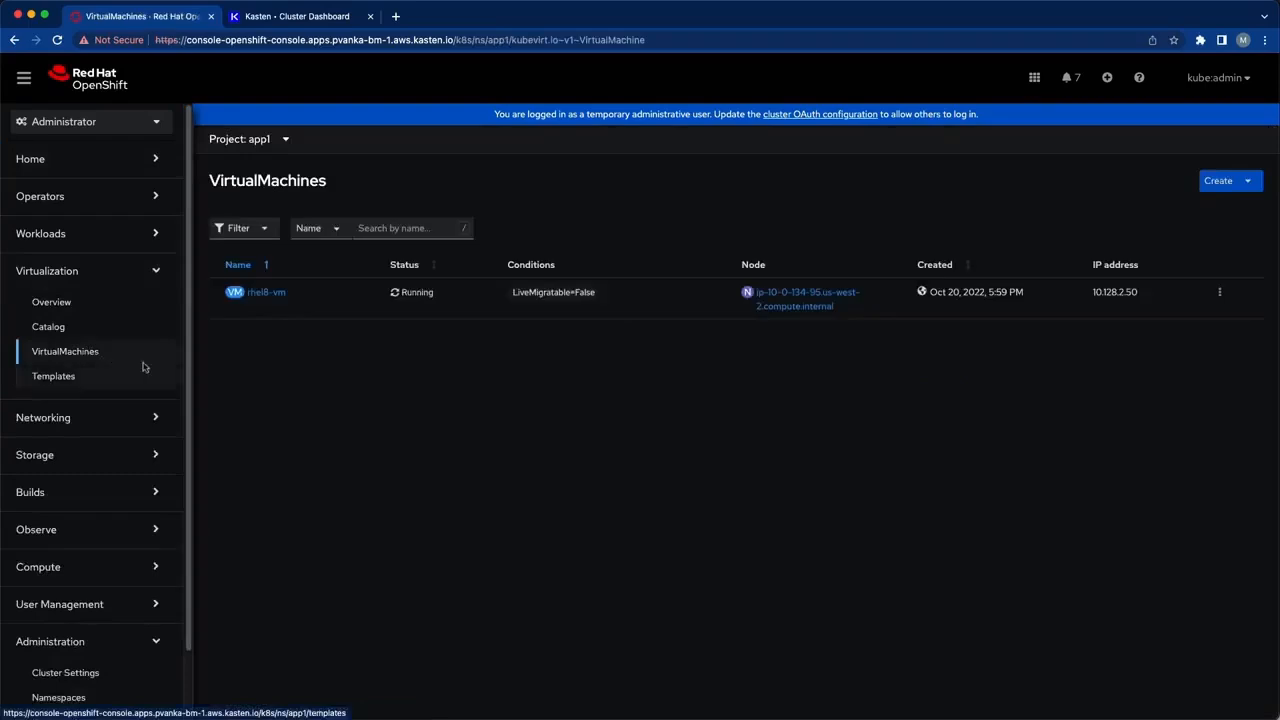
mouse_move(272, 300)
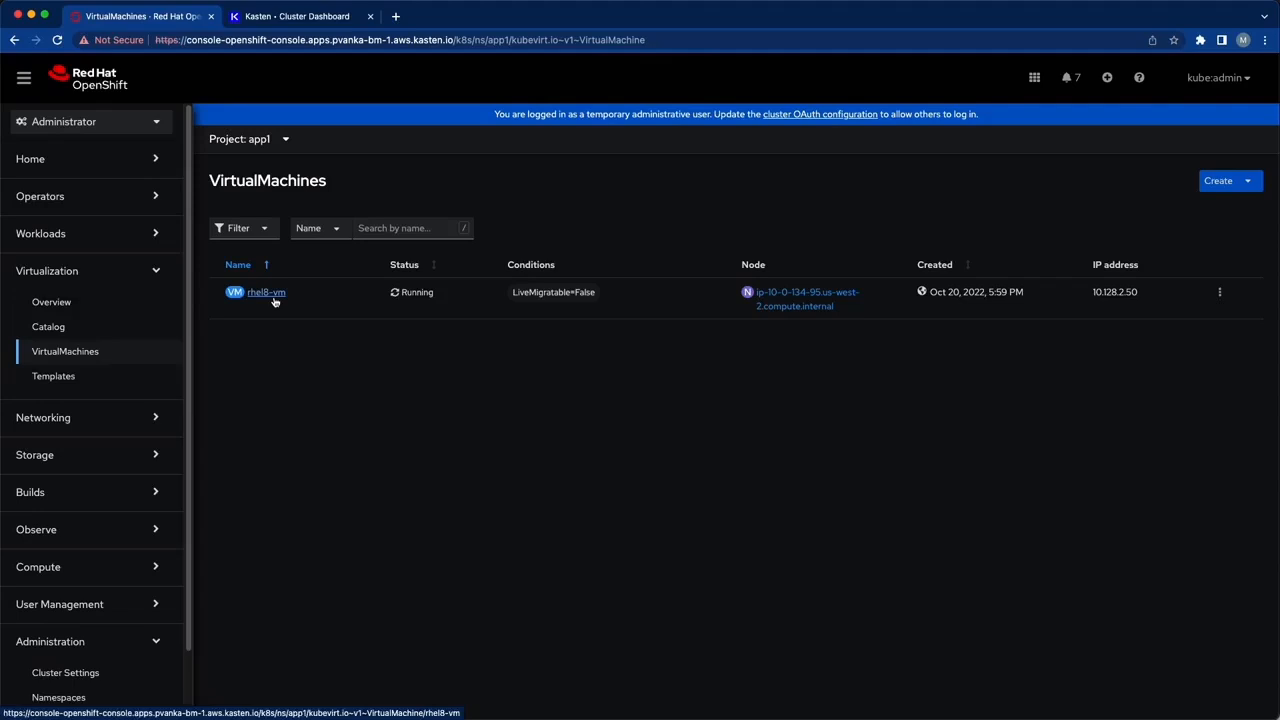
click(264, 292)
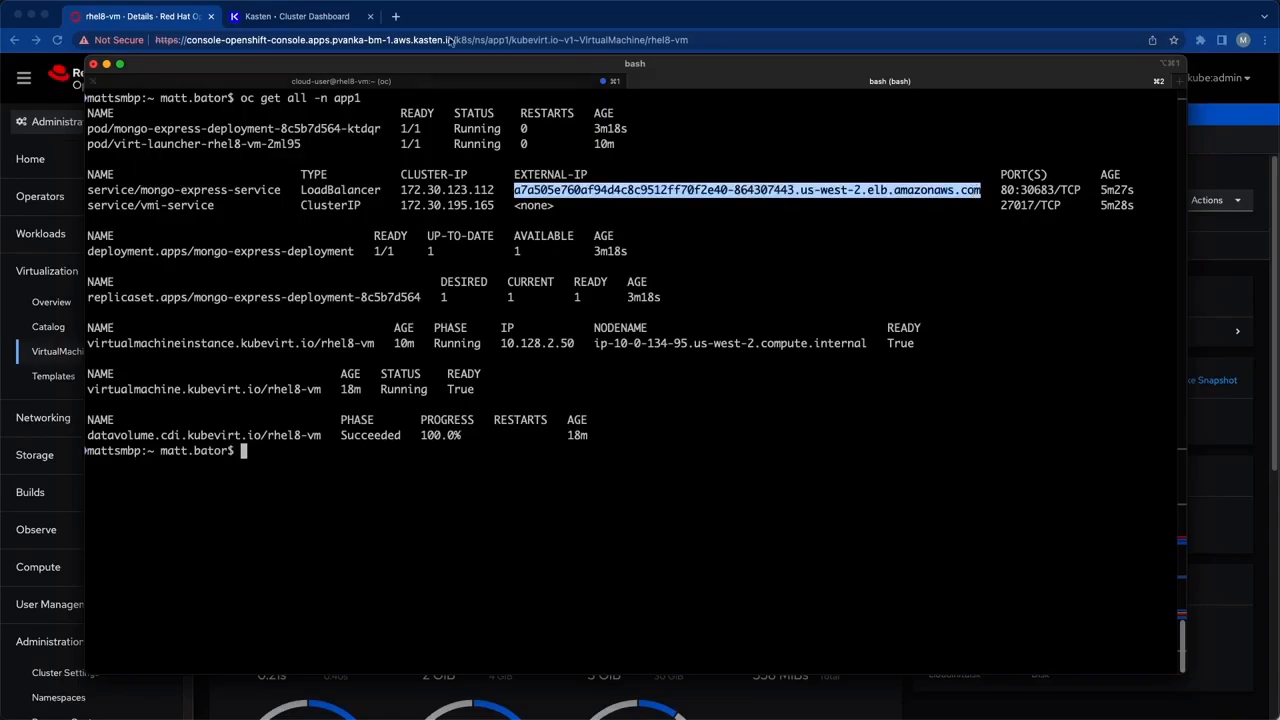
View the six bike documents in scary-legacy-db's col1 collection, then return to the Kasten dashboard.
click(380, 16)
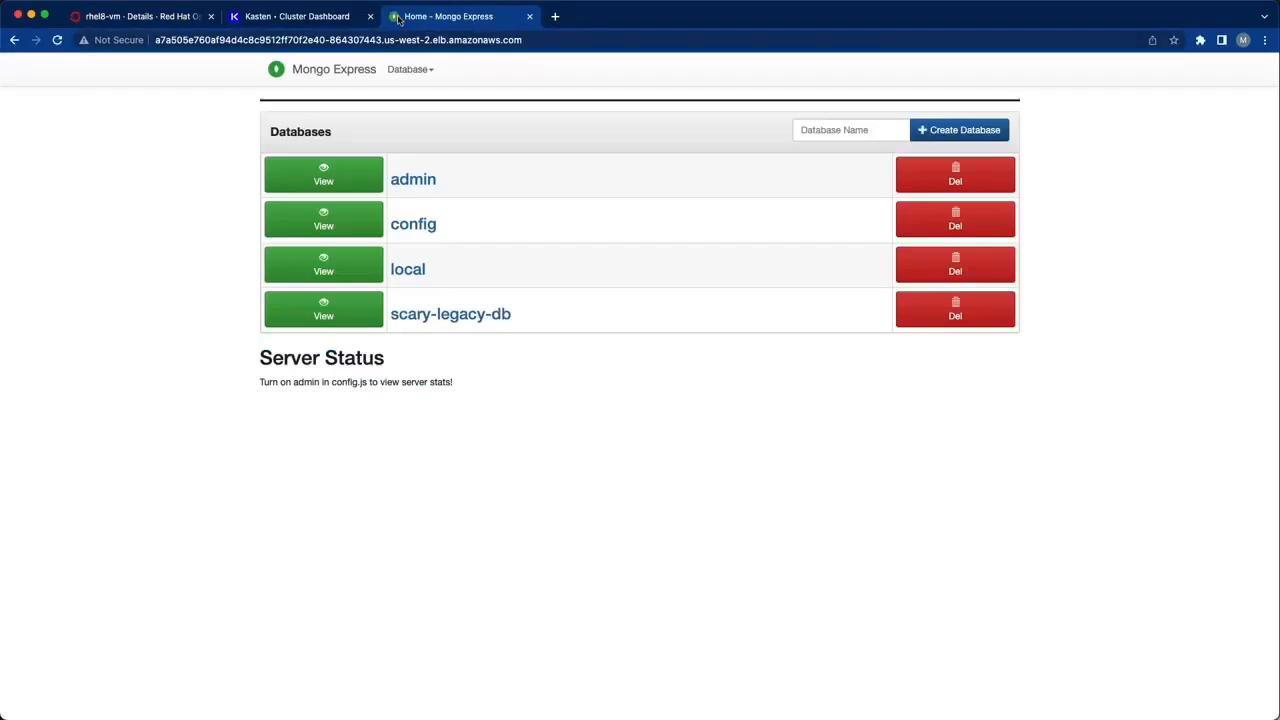
mouse_move(476, 324)
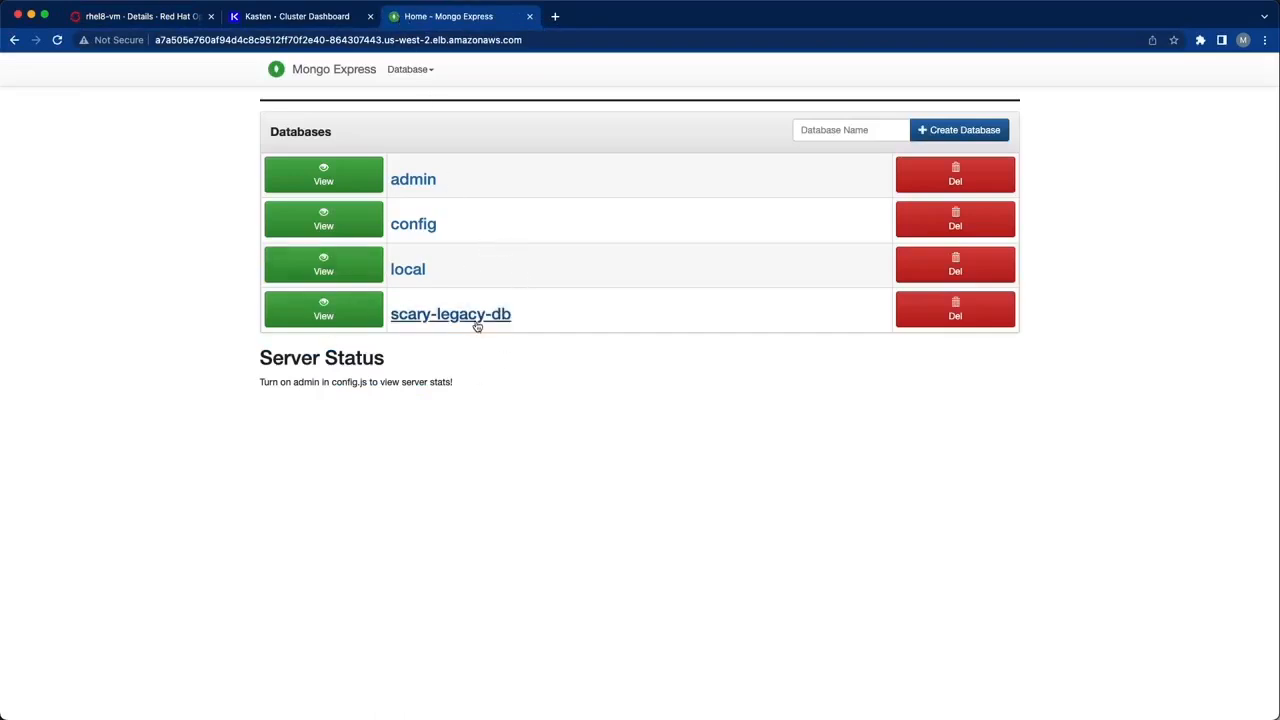
click(450, 312)
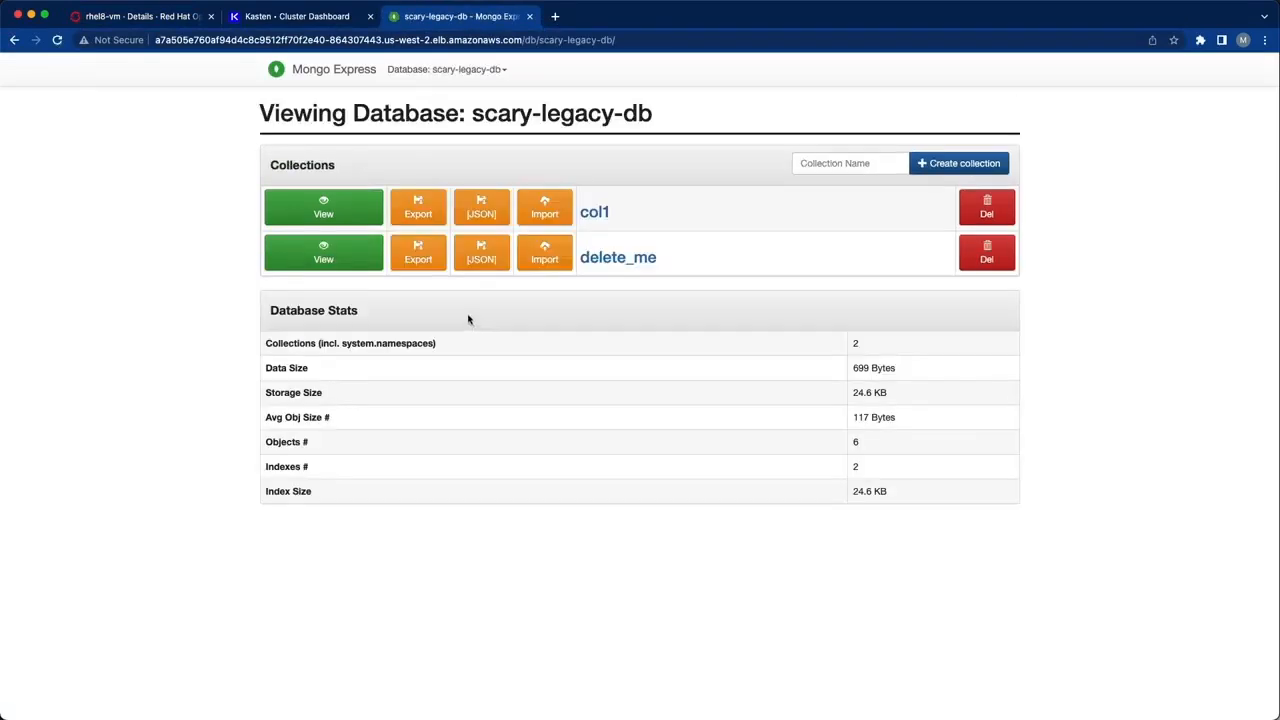
click(324, 206)
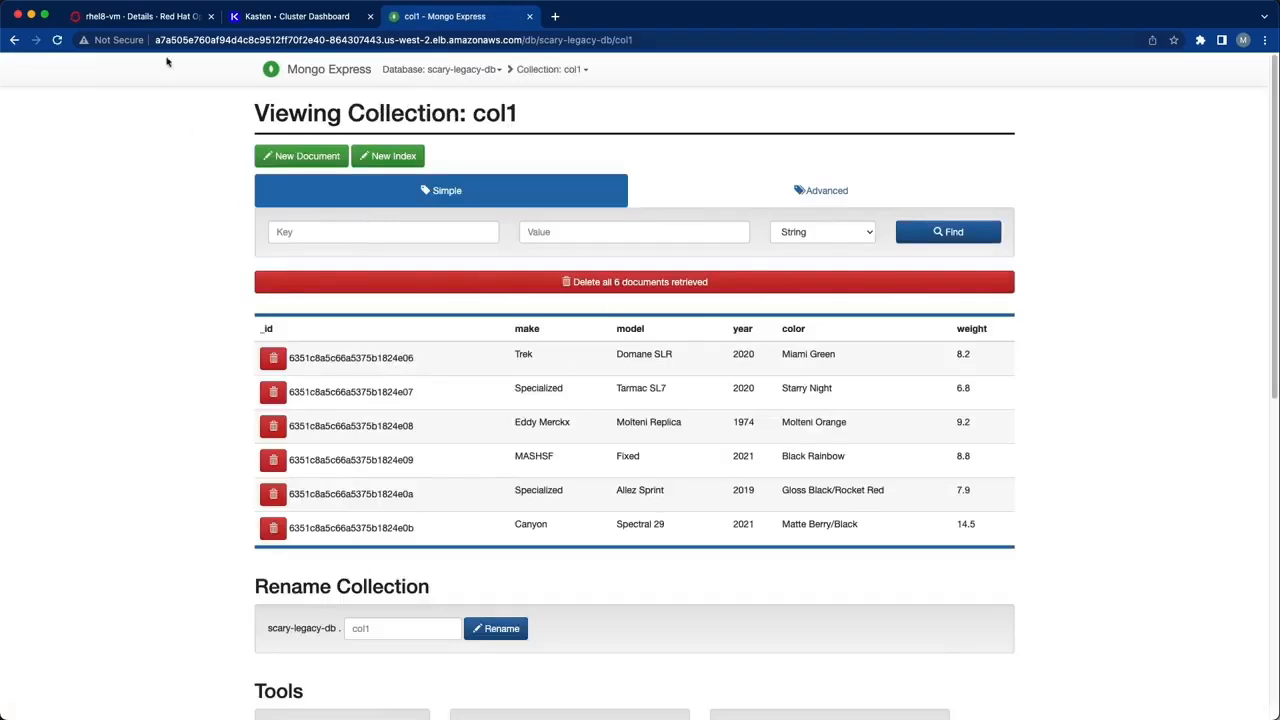
click(300, 16)
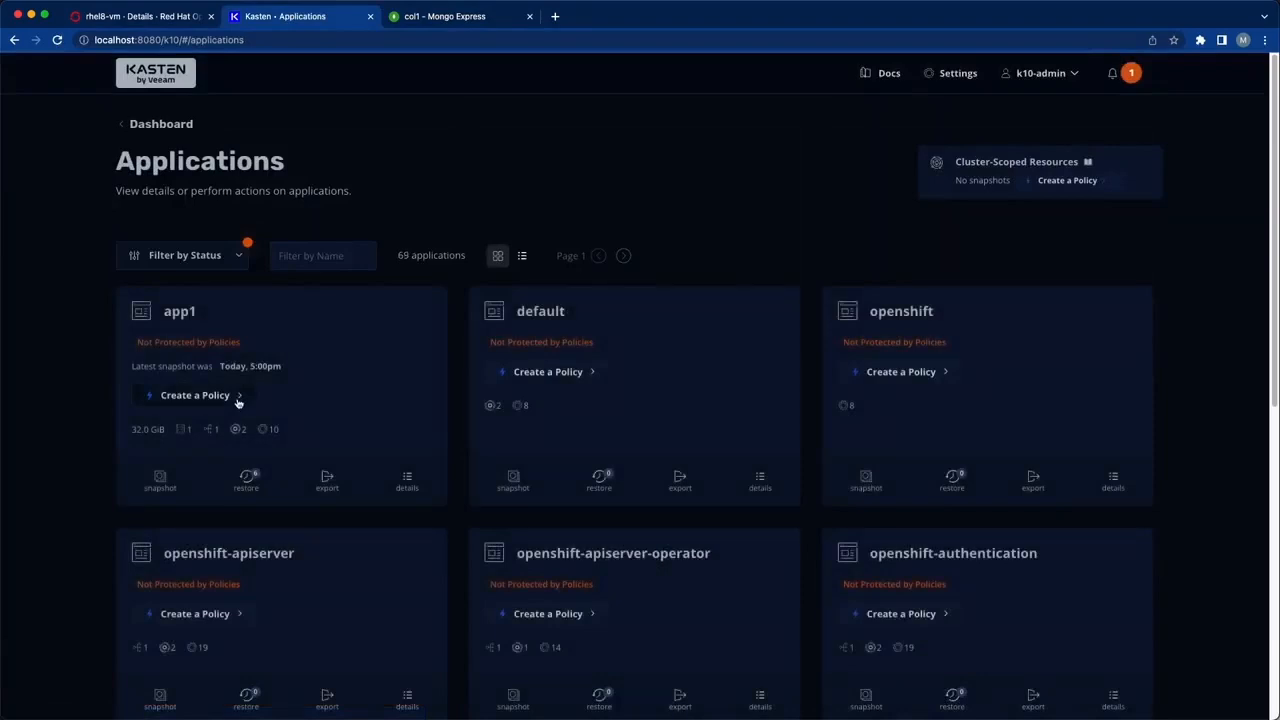
Create the hourly app1-backup policy for app1 with Enable Backups via Snapshot Exports turned on.
click(192, 396)
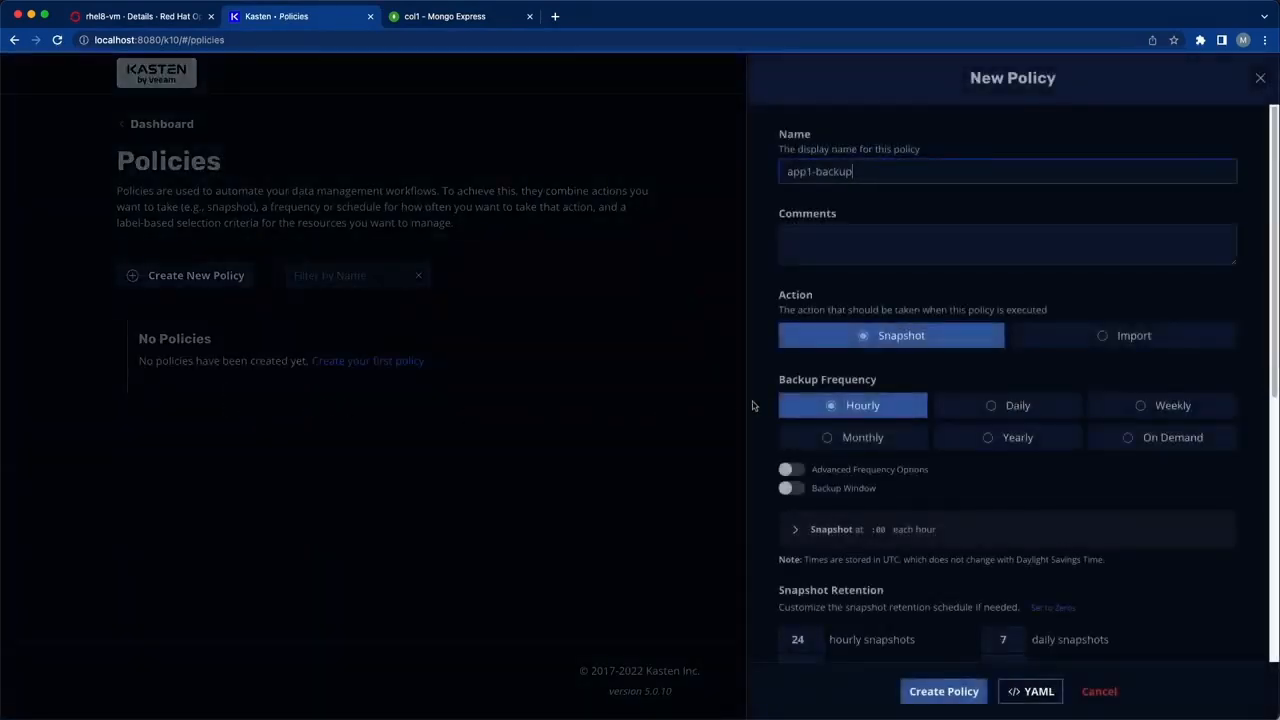
mouse_move(880, 366)
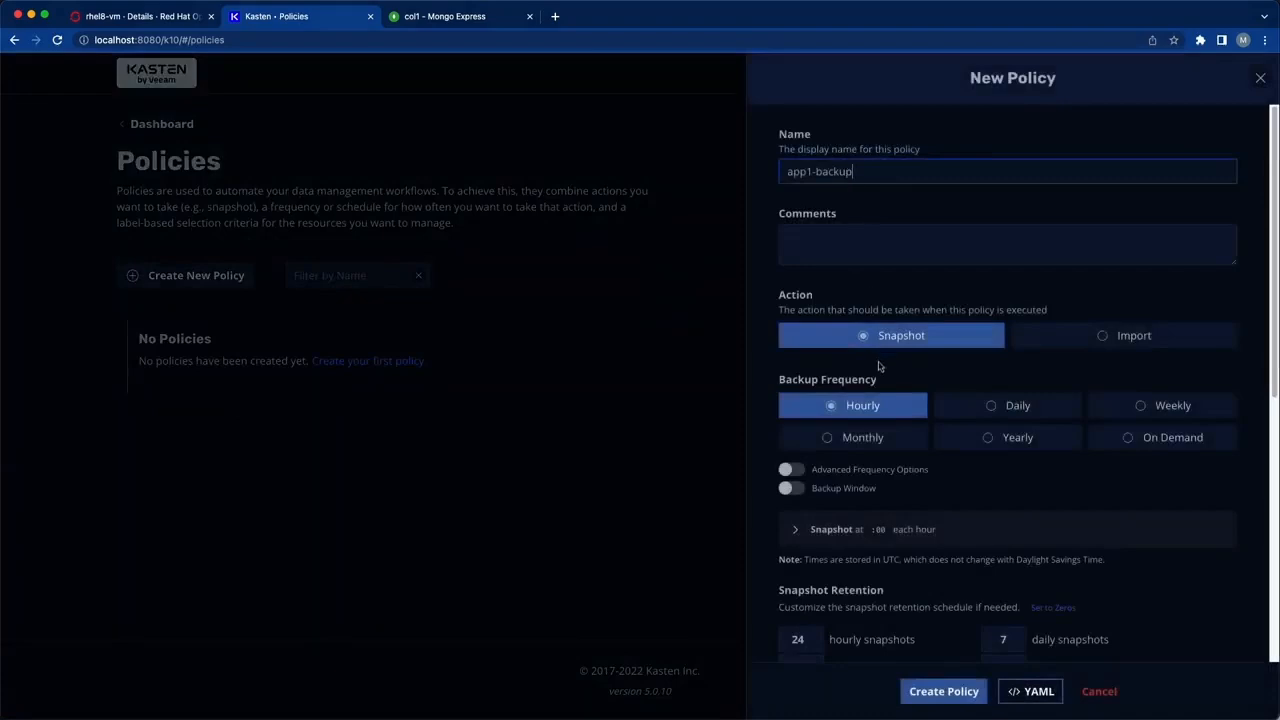
scroll(down, 3)
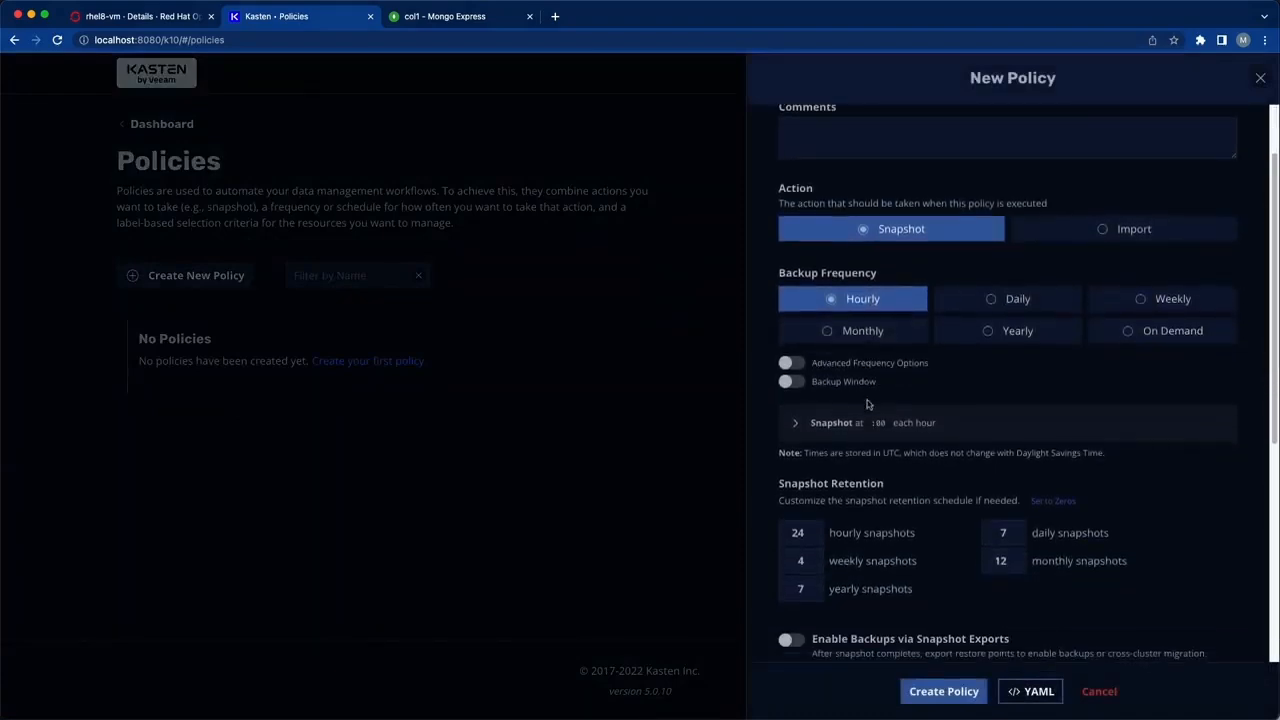
scroll(down, 3)
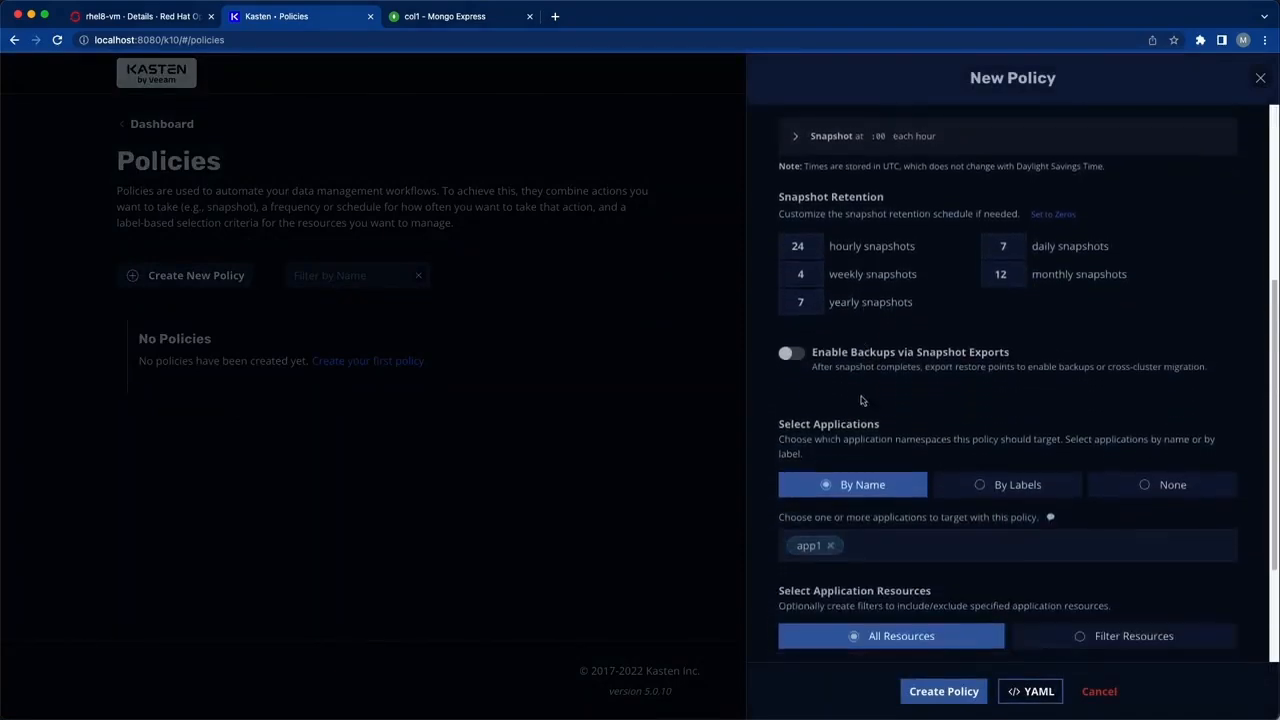
click(792, 352)
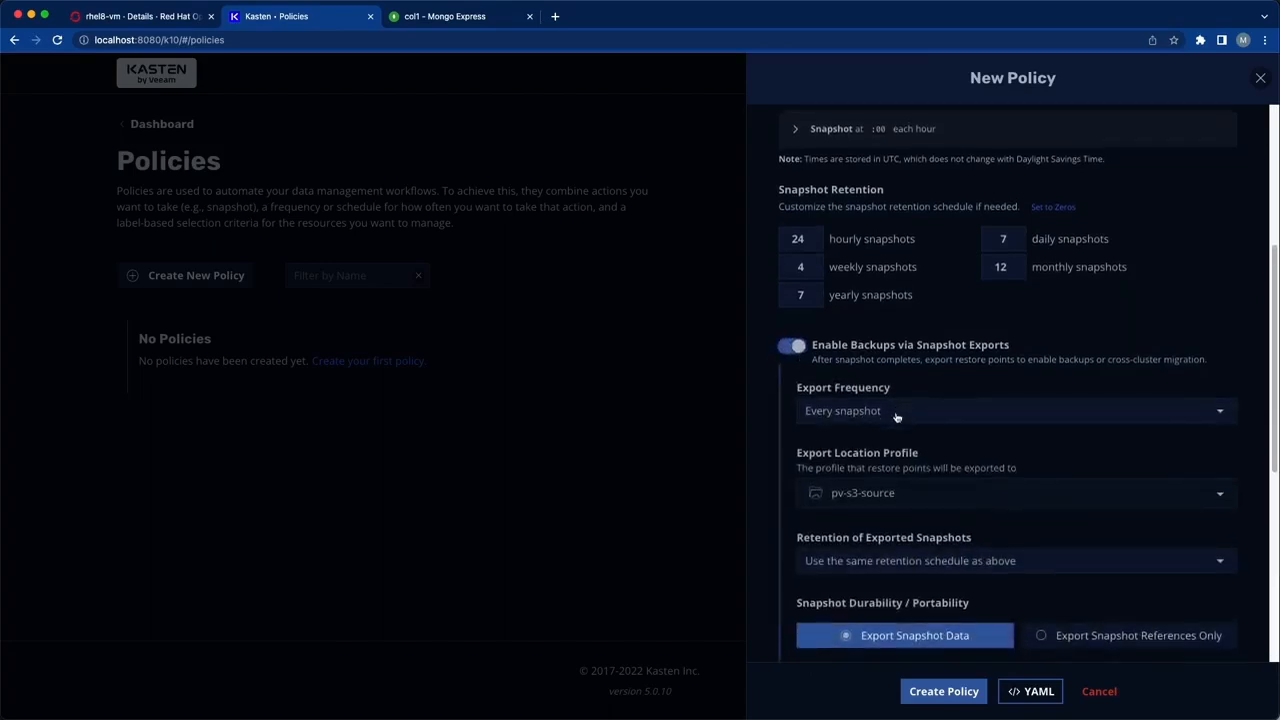
scroll(down, 3)
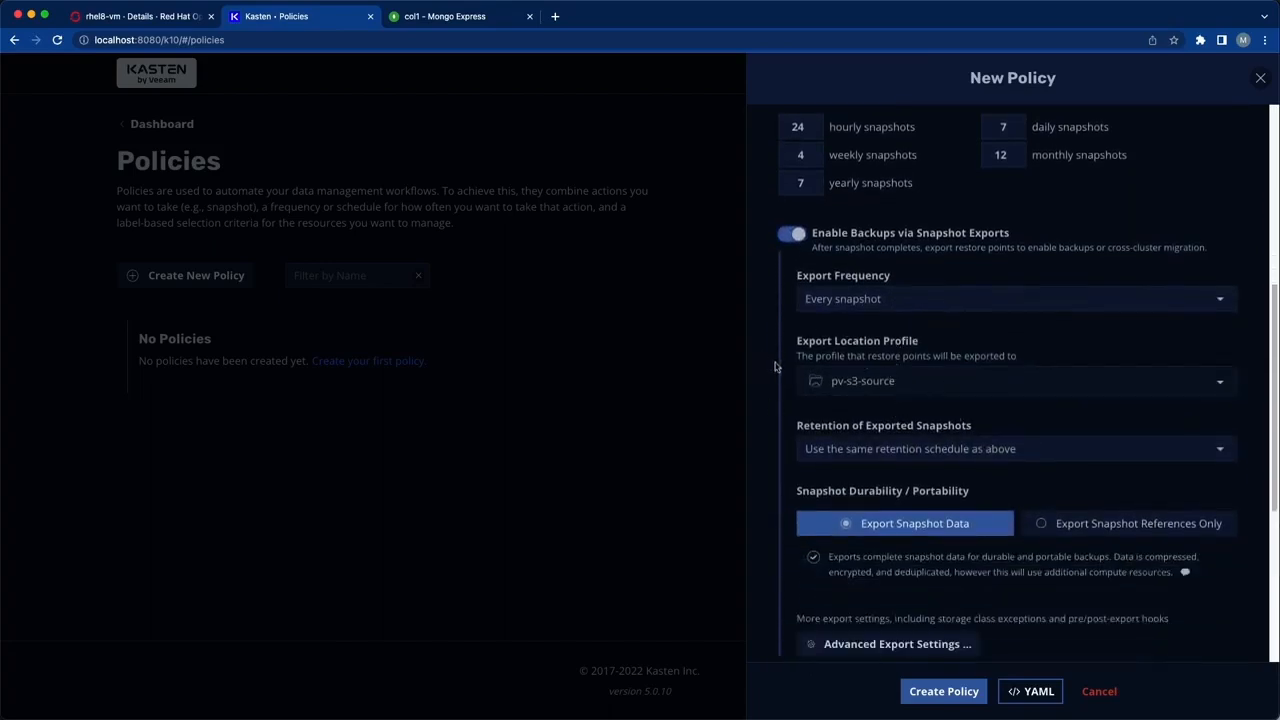
scroll(down, 3)
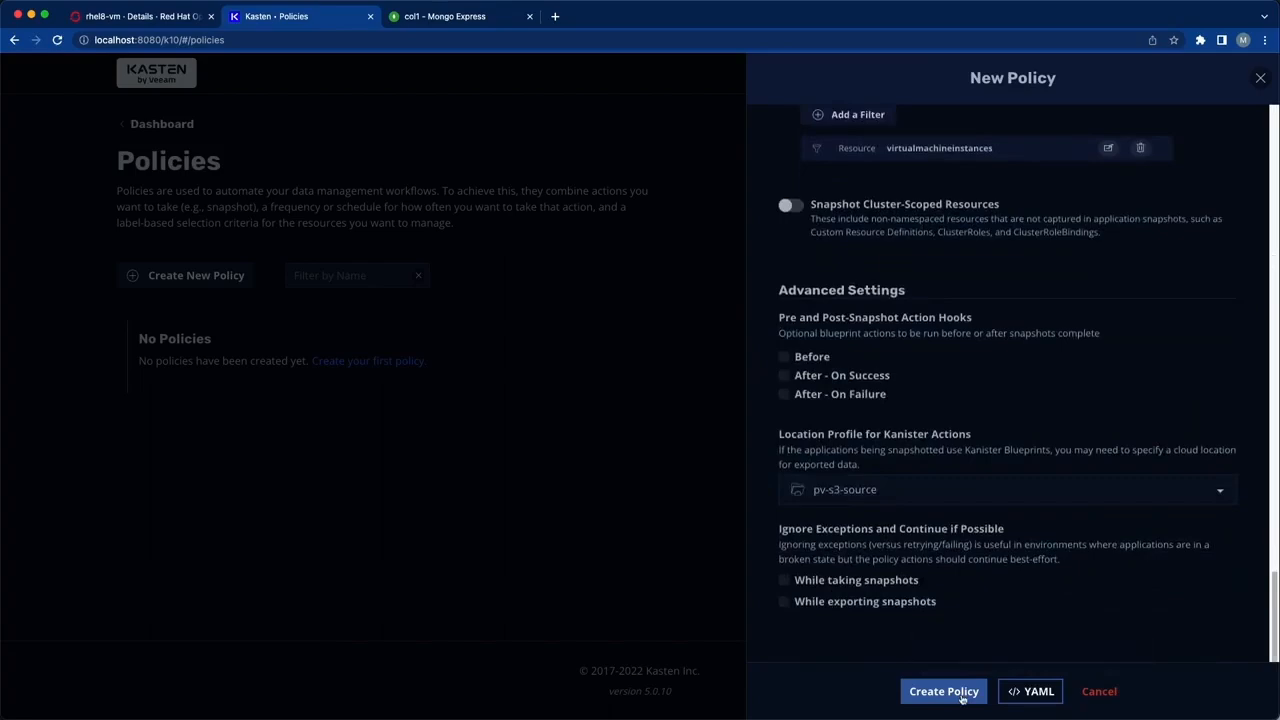
click(942, 692)
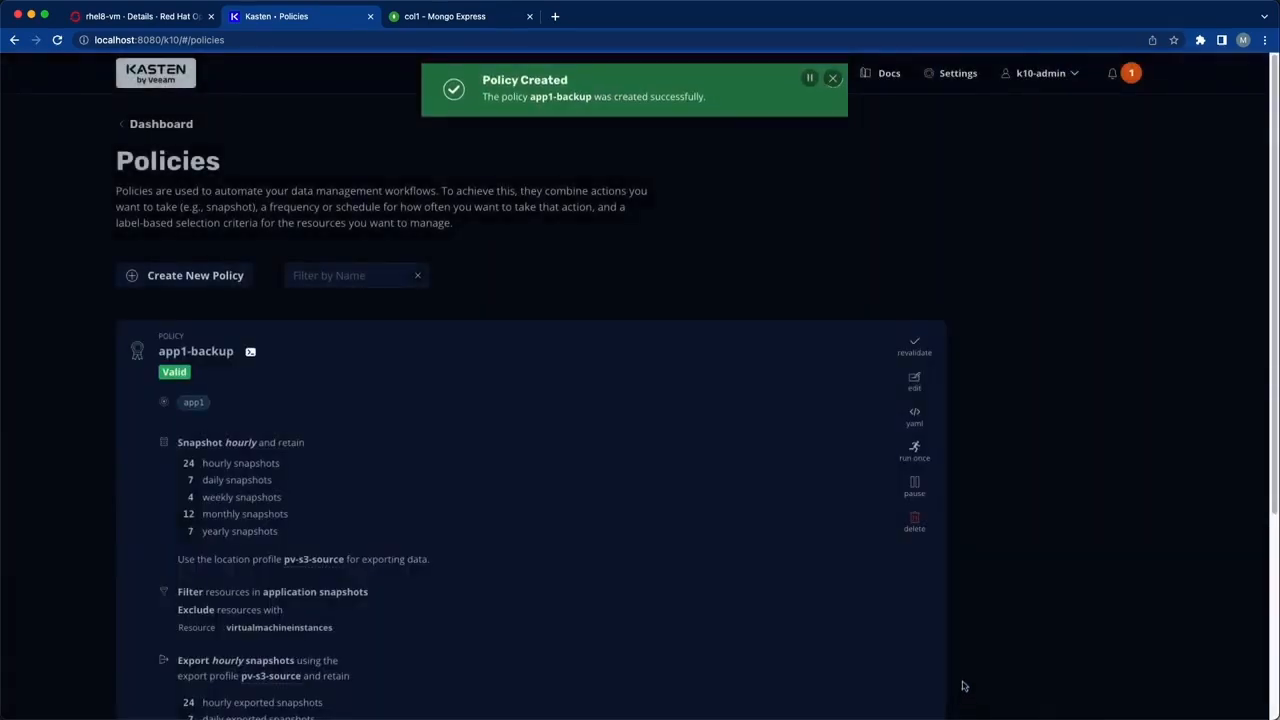
Run the app1-backup policy once and view its in-progress policy run under Actions on the dashboard.
click(912, 450)
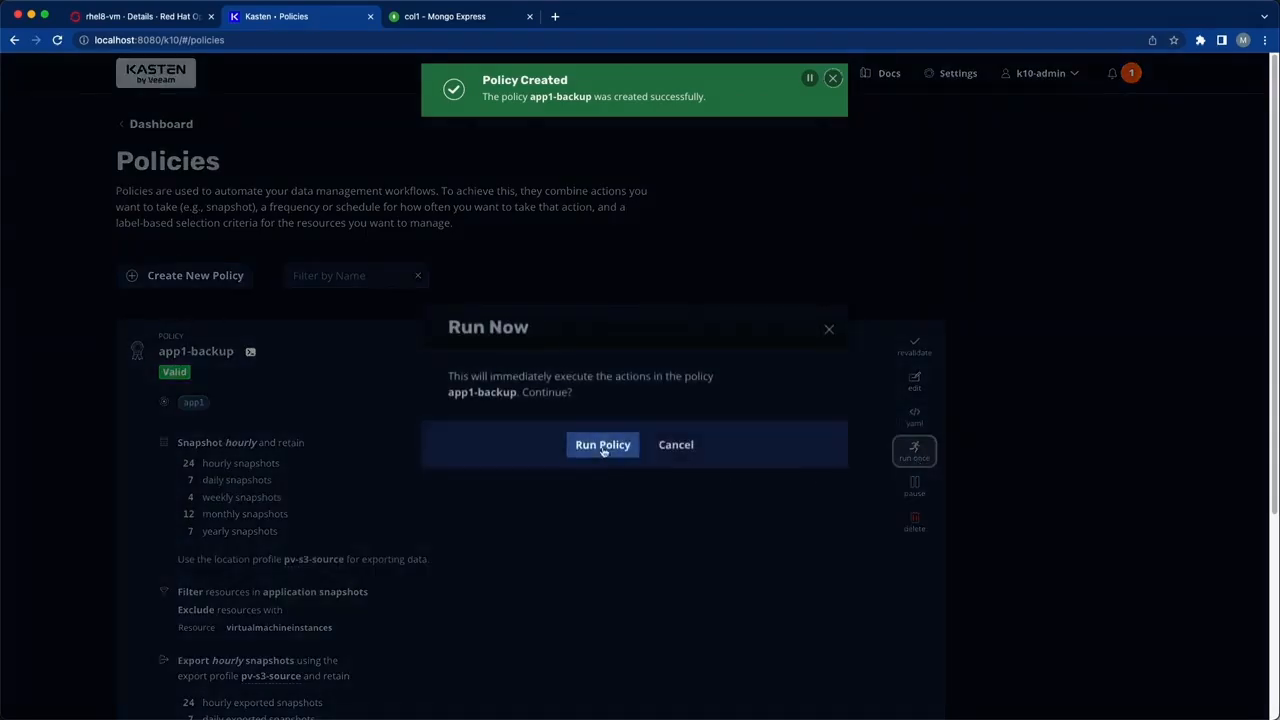
click(602, 444)
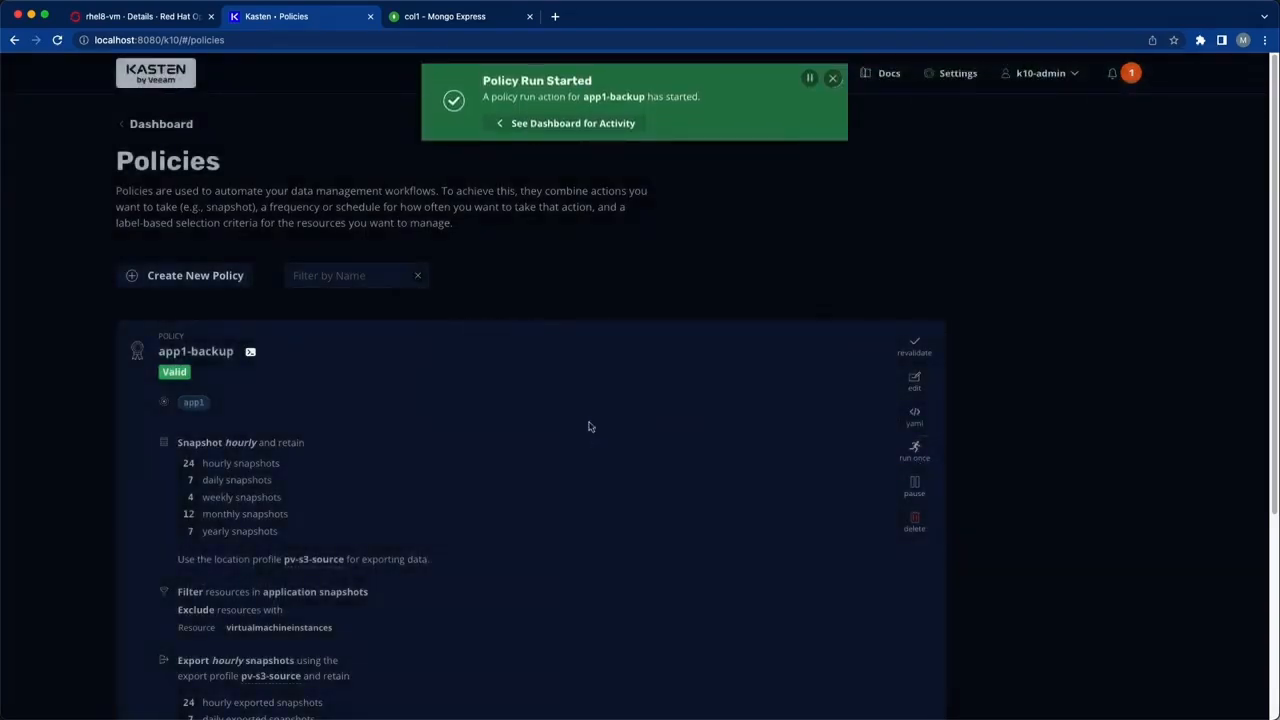
click(570, 124)
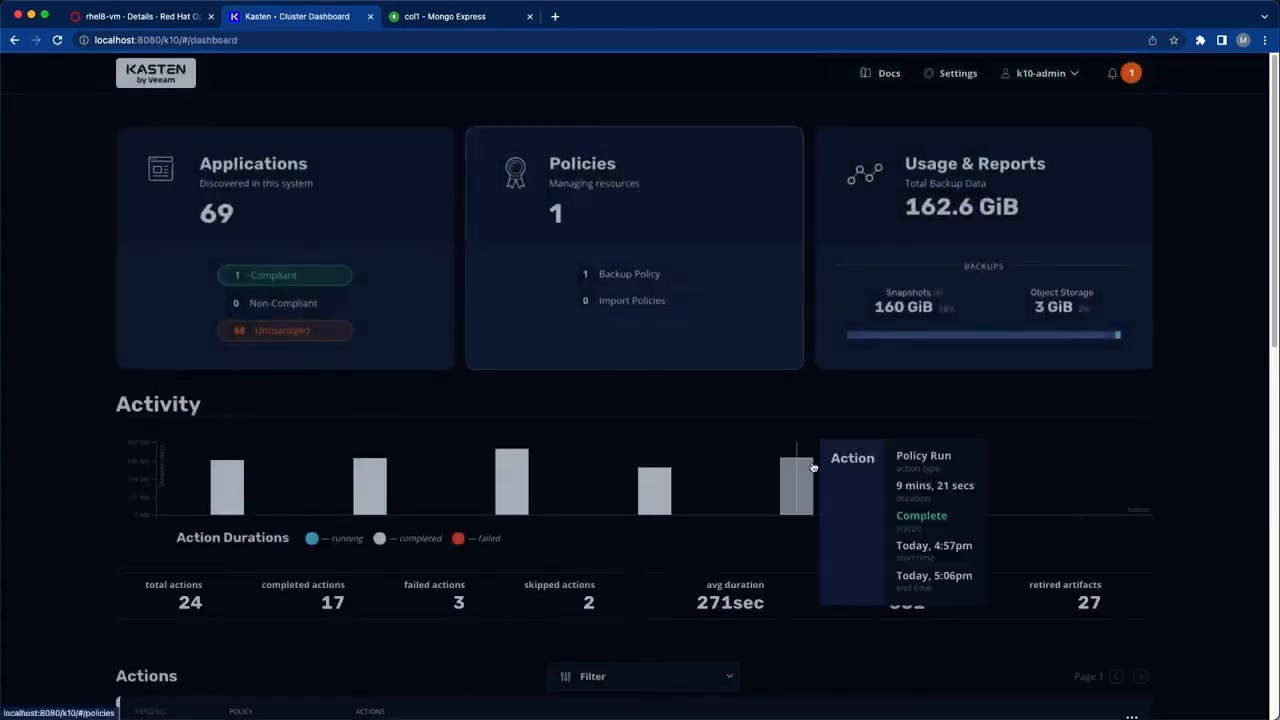
scroll(down, 3)
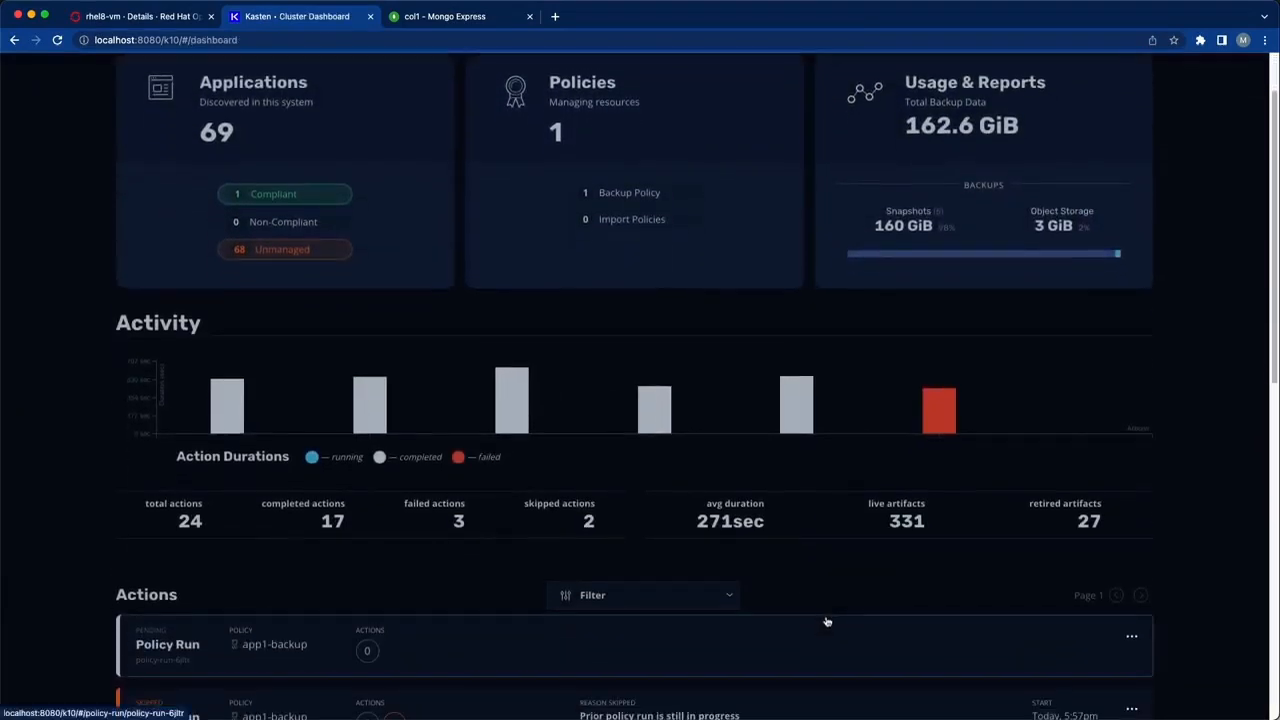
mouse_move(844, 648)
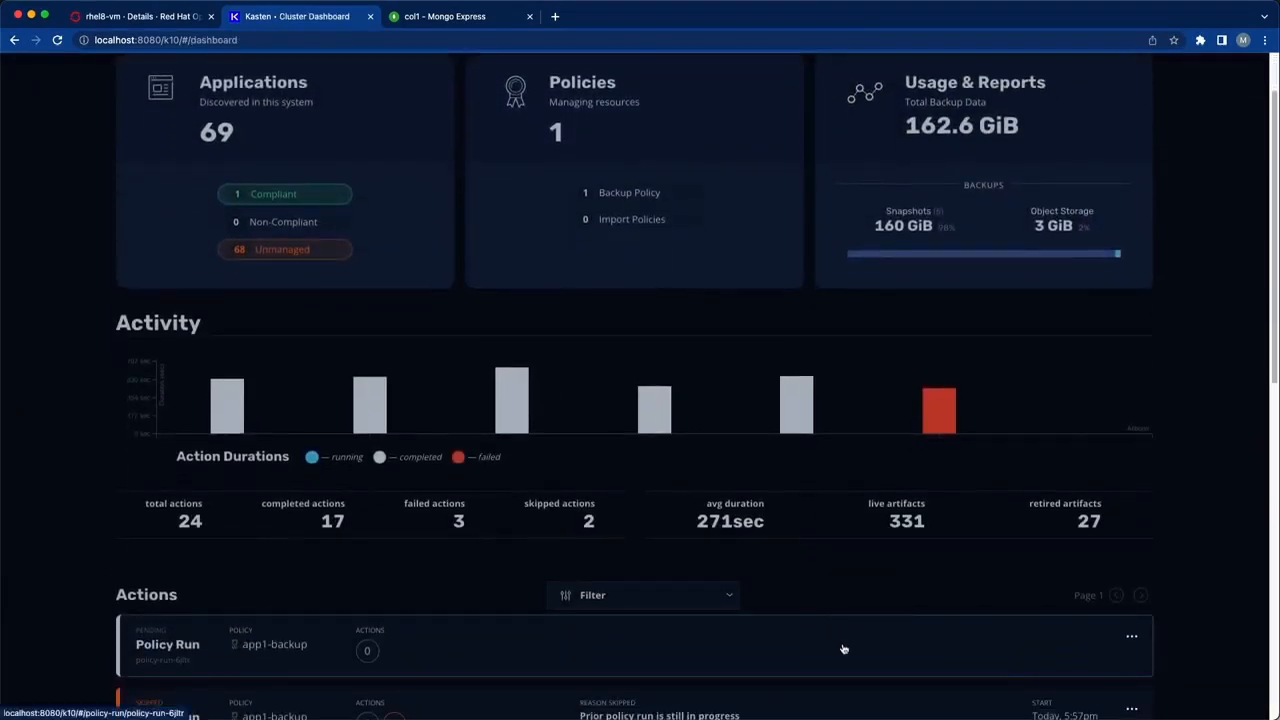
click(168, 644)
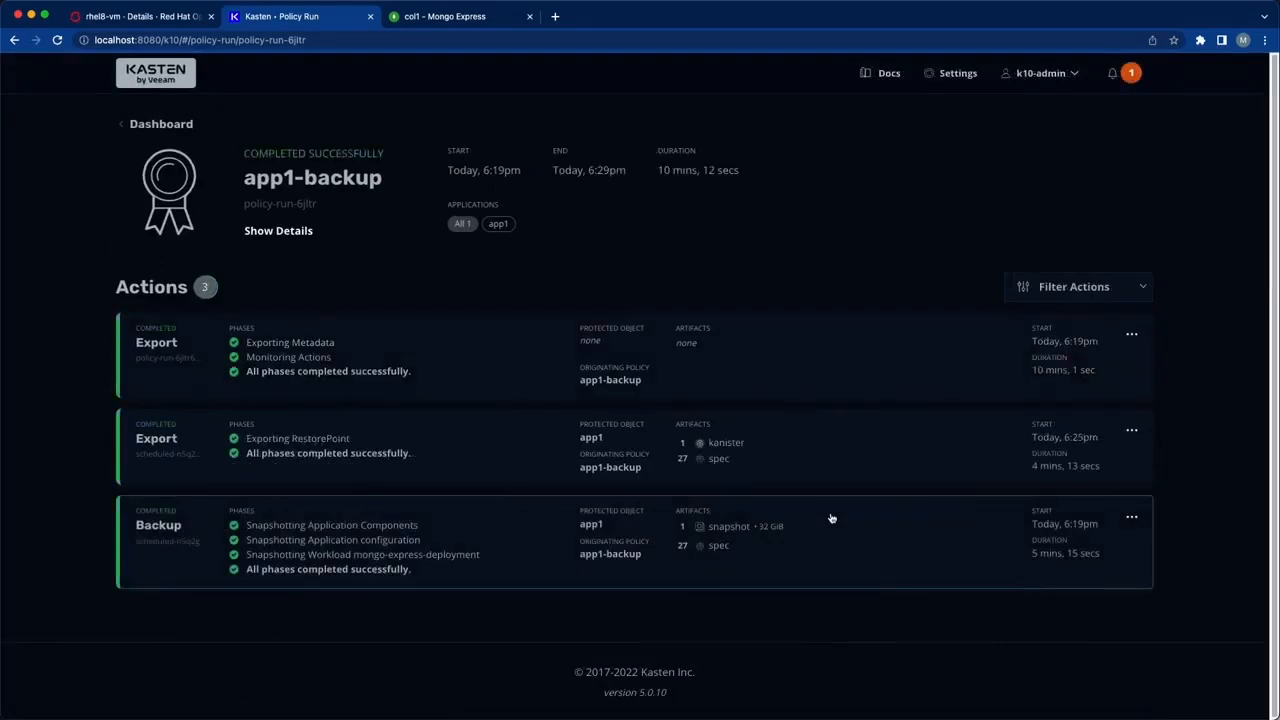
mouse_move(852, 522)
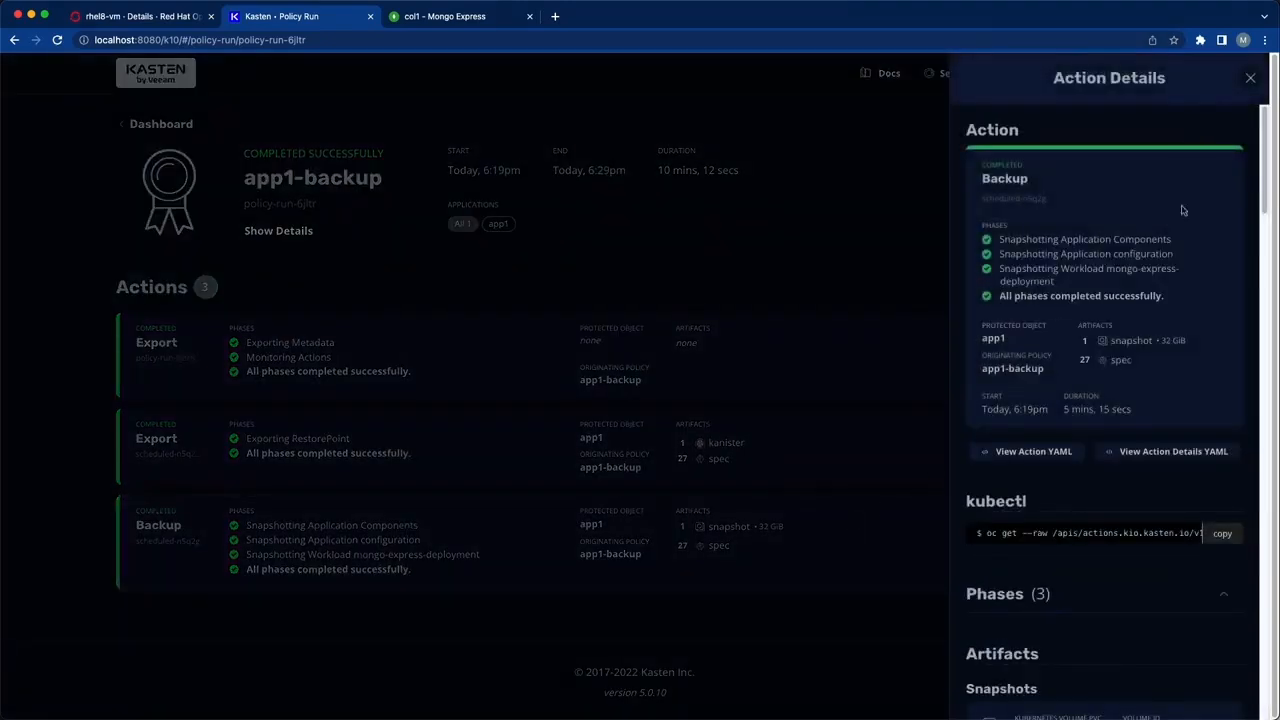
scroll(down, 3)
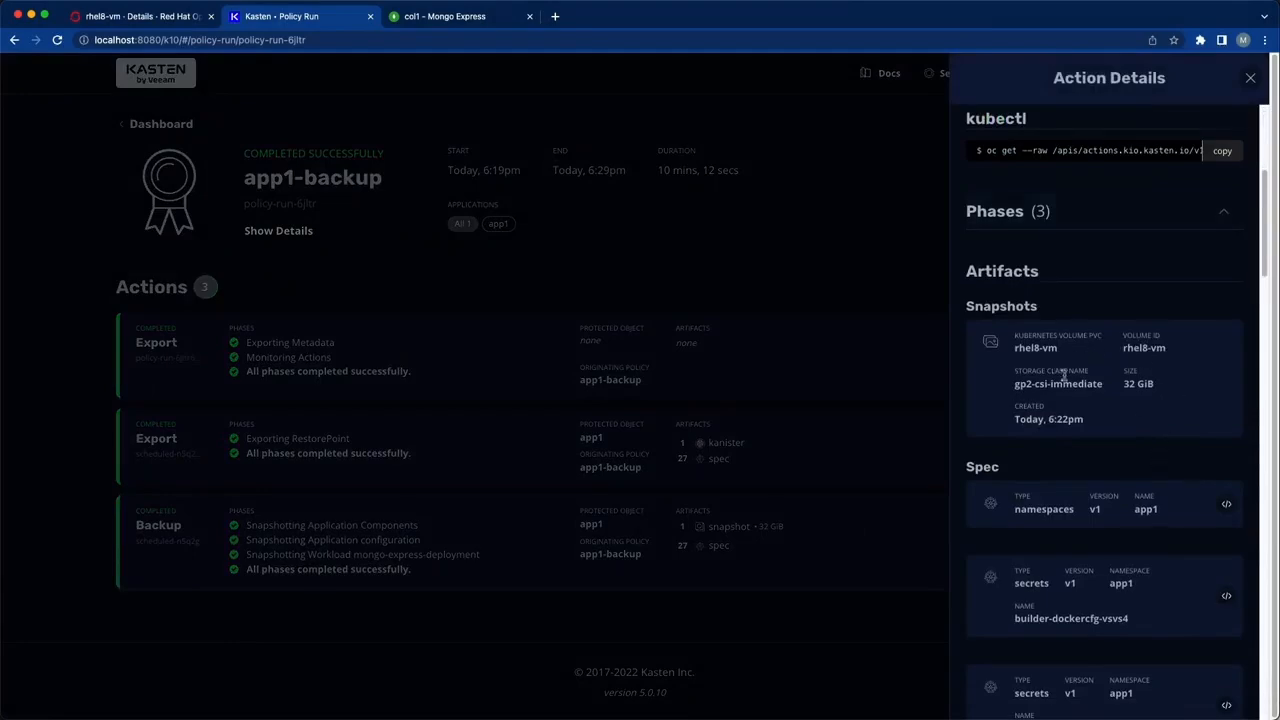
scroll(down, 3)
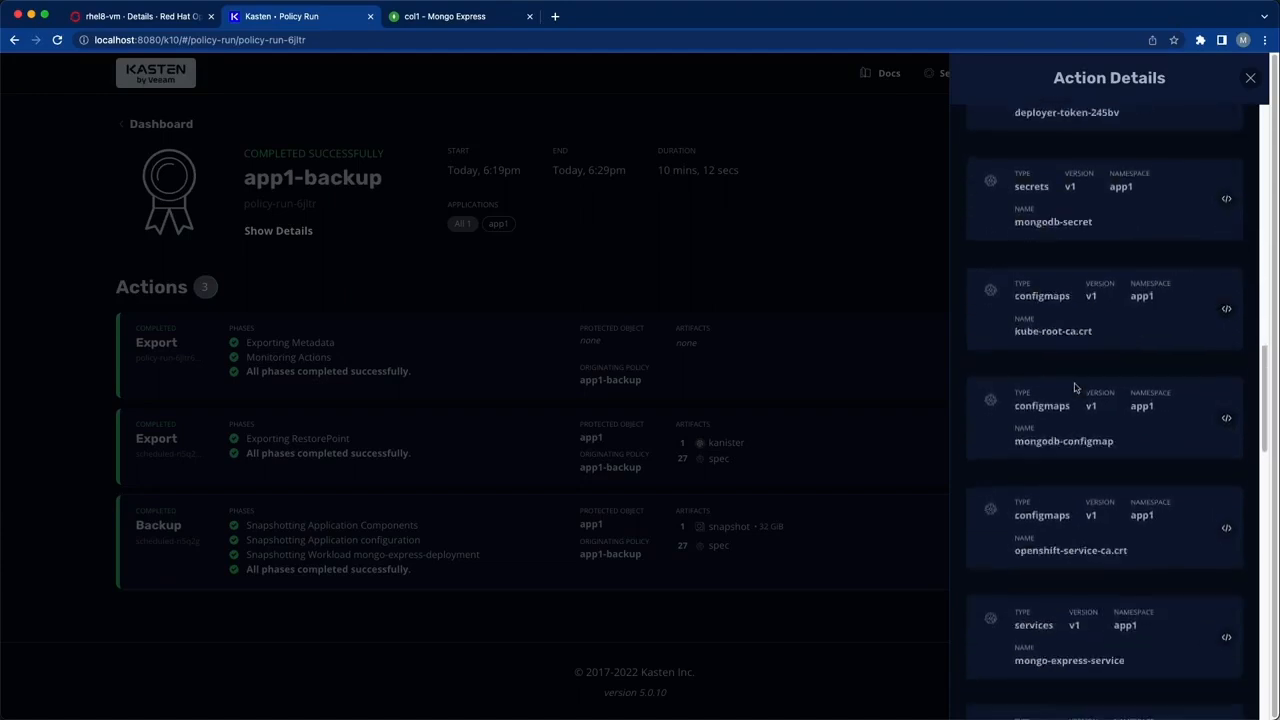
scroll(down, 3)
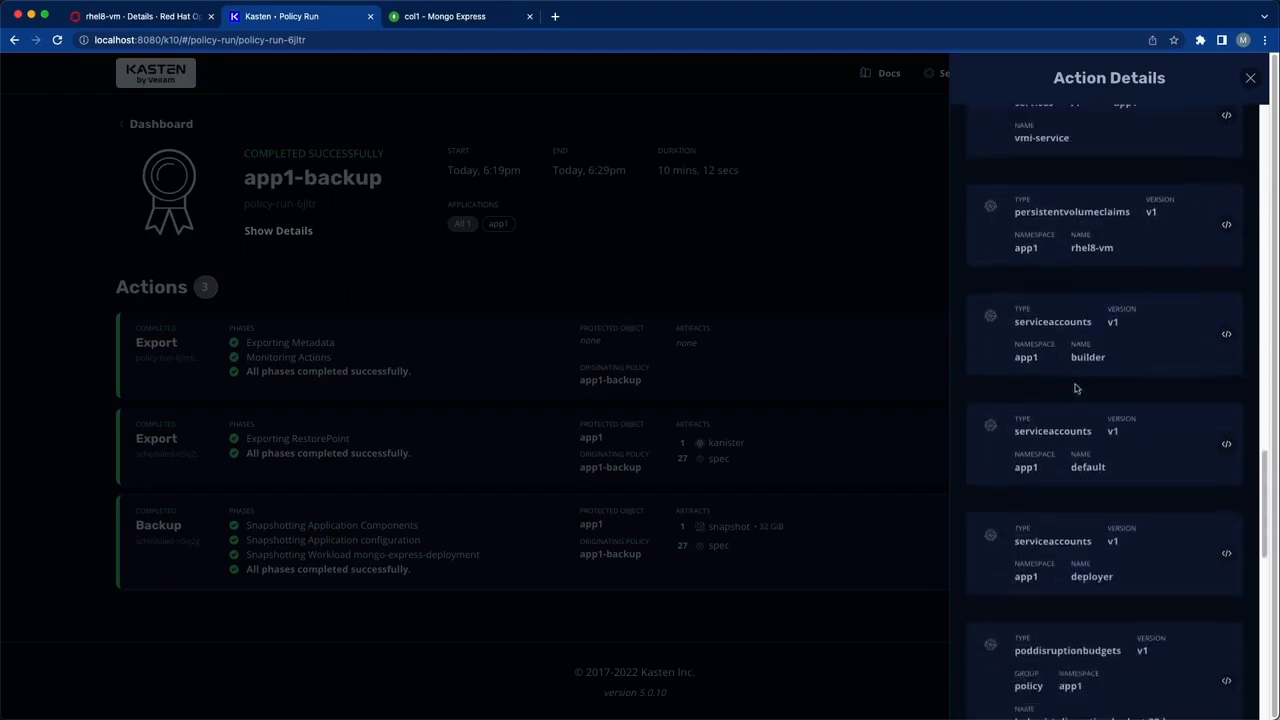
scroll(down, 3)
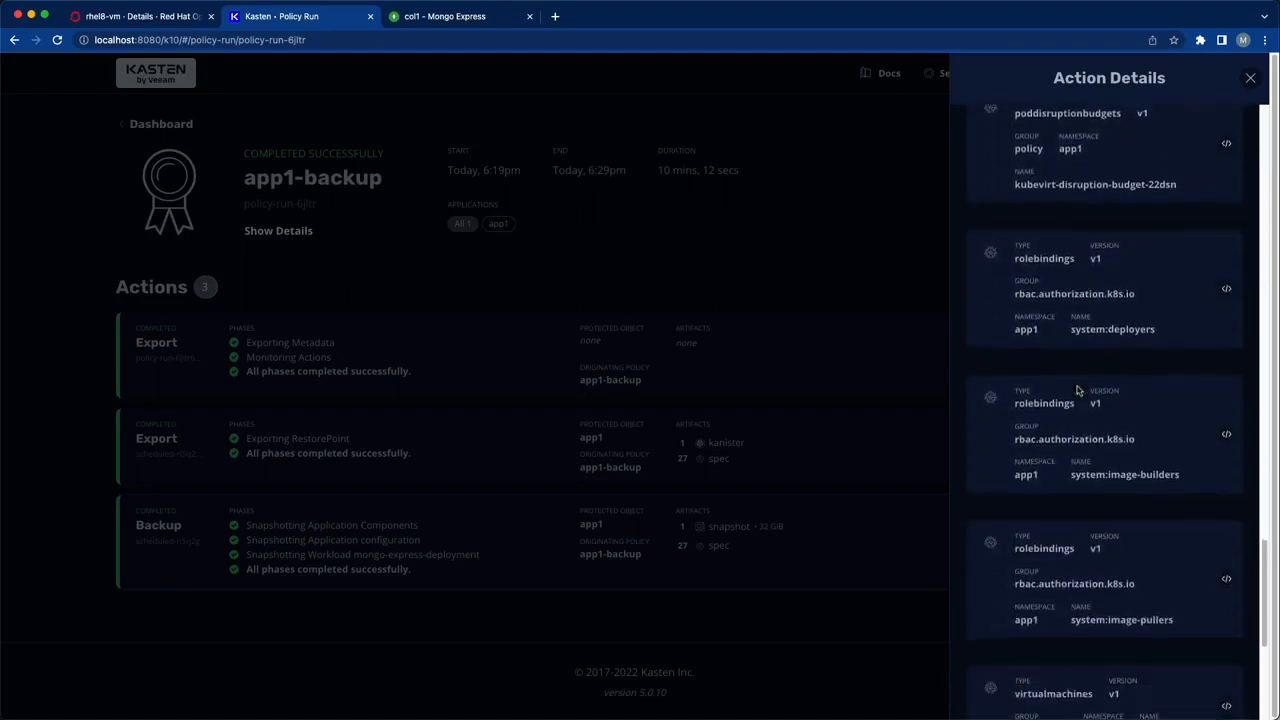
scroll(down, 3)
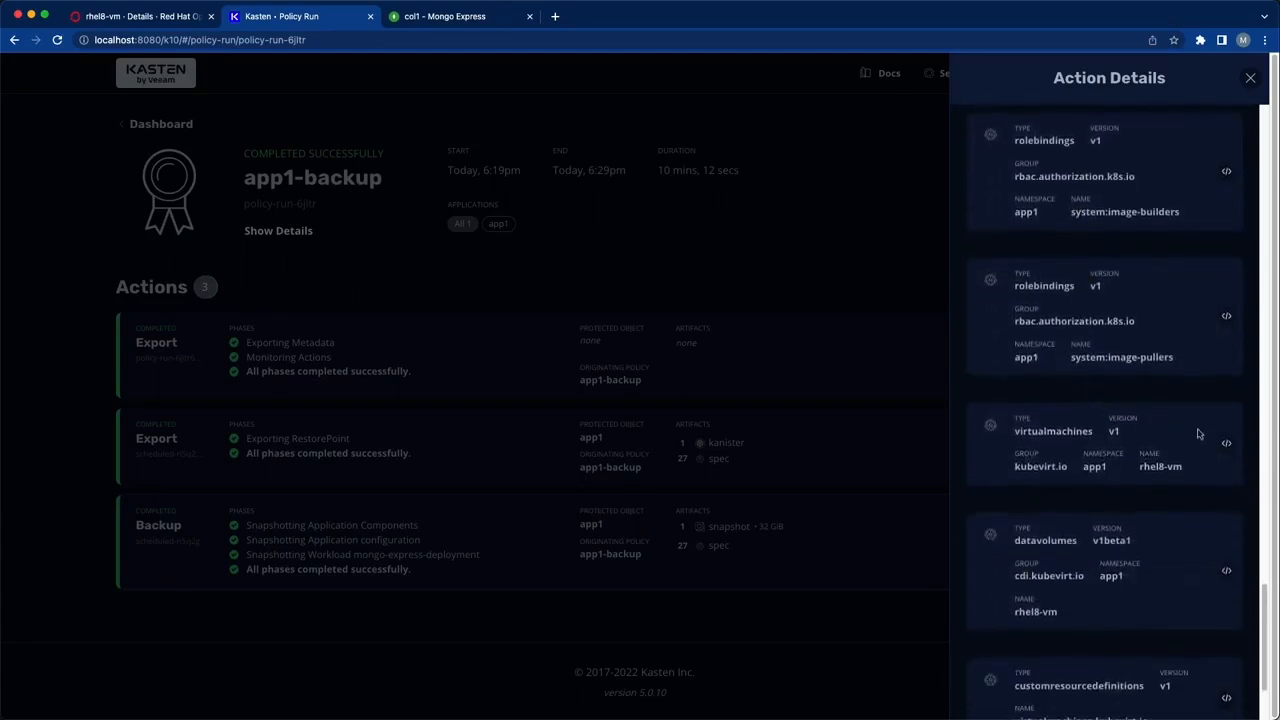
mouse_move(986, 424)
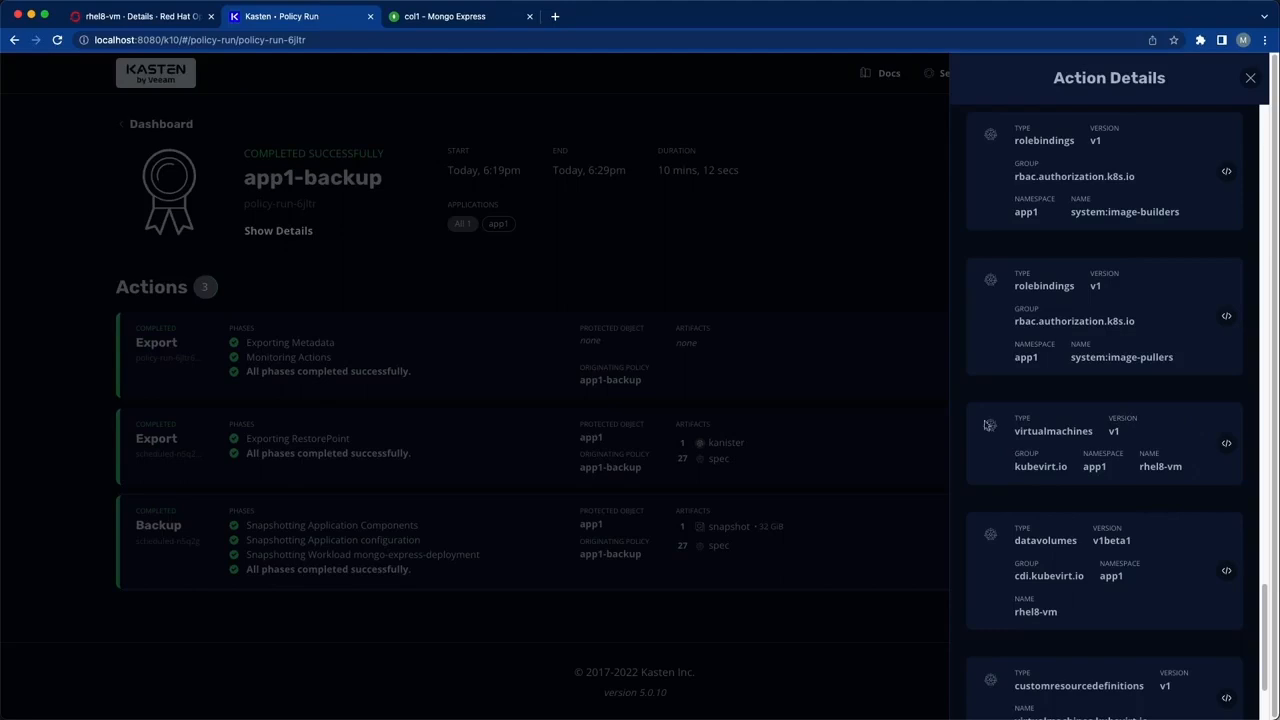
mouse_move(746, 248)
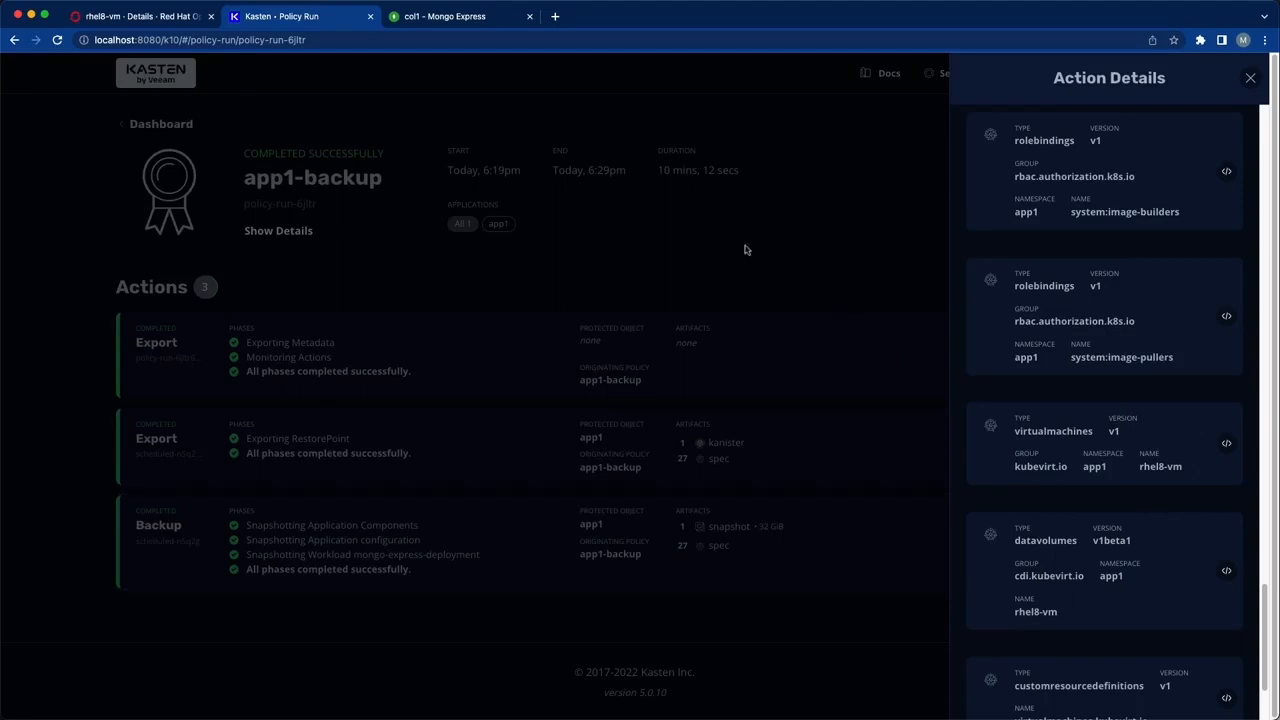
click(1248, 76)
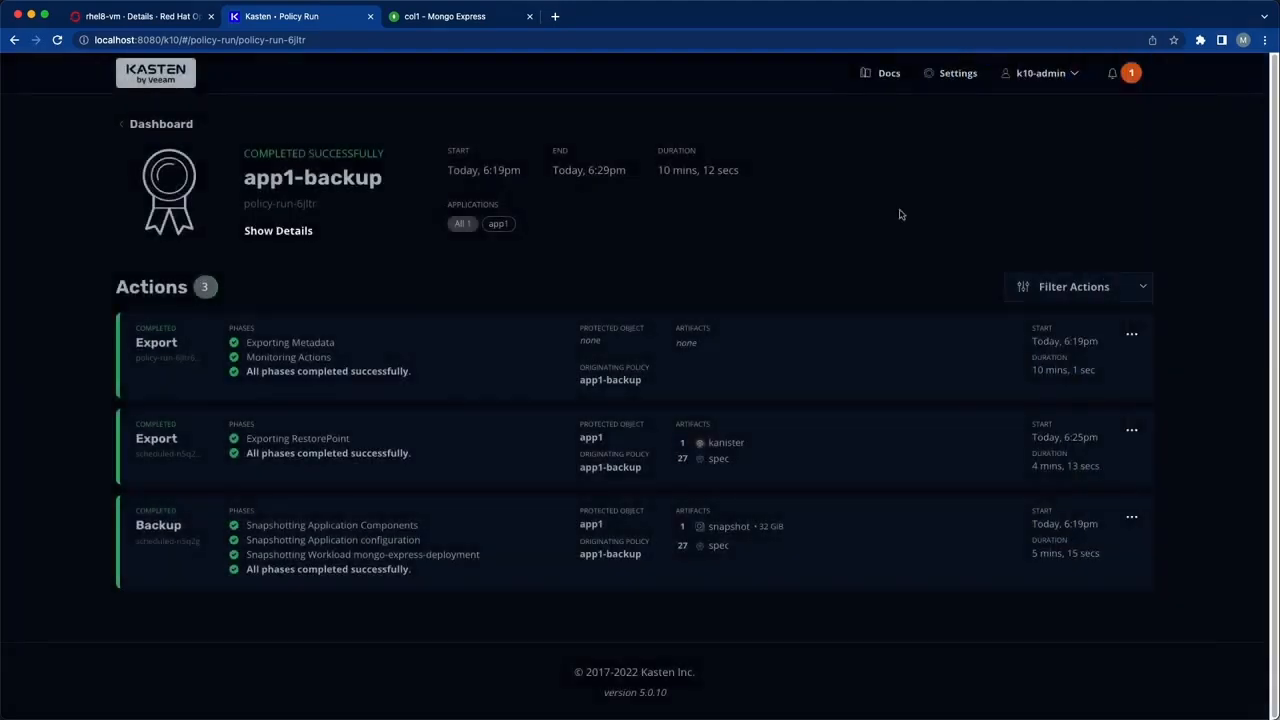
Begin a restore of the app1 application from its restore point in the Applications list.
click(158, 124)
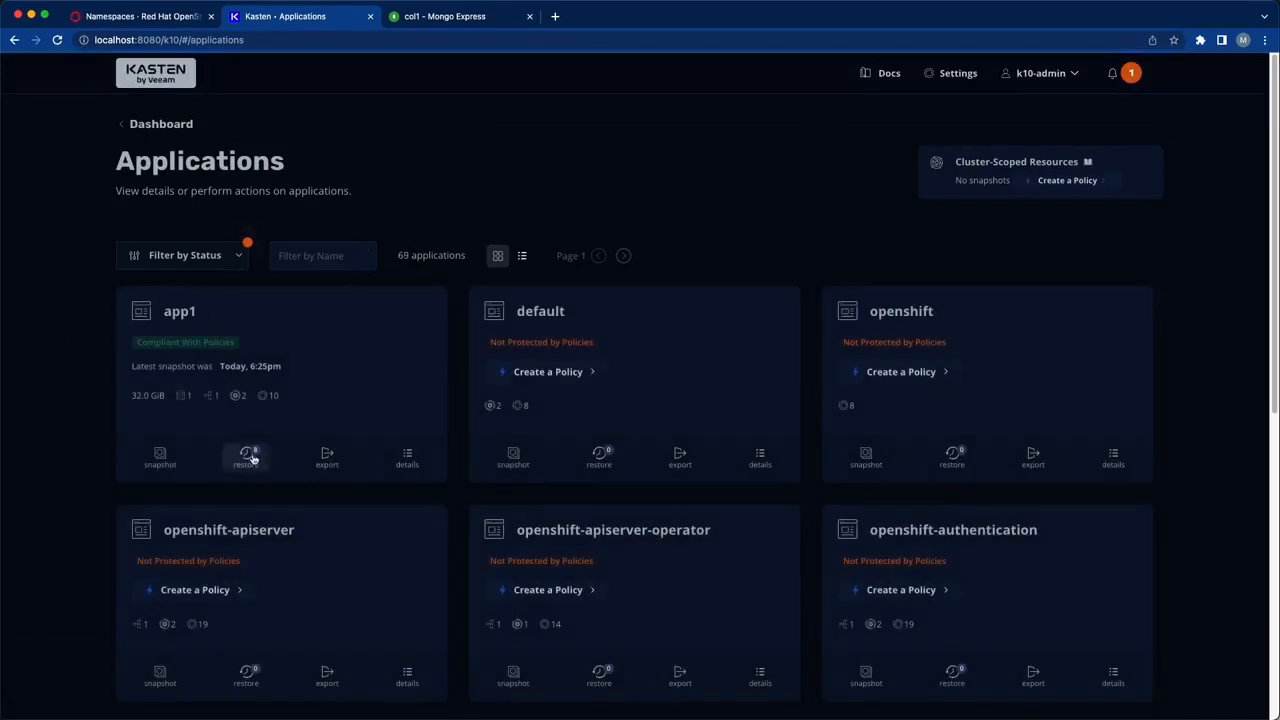
click(244, 456)
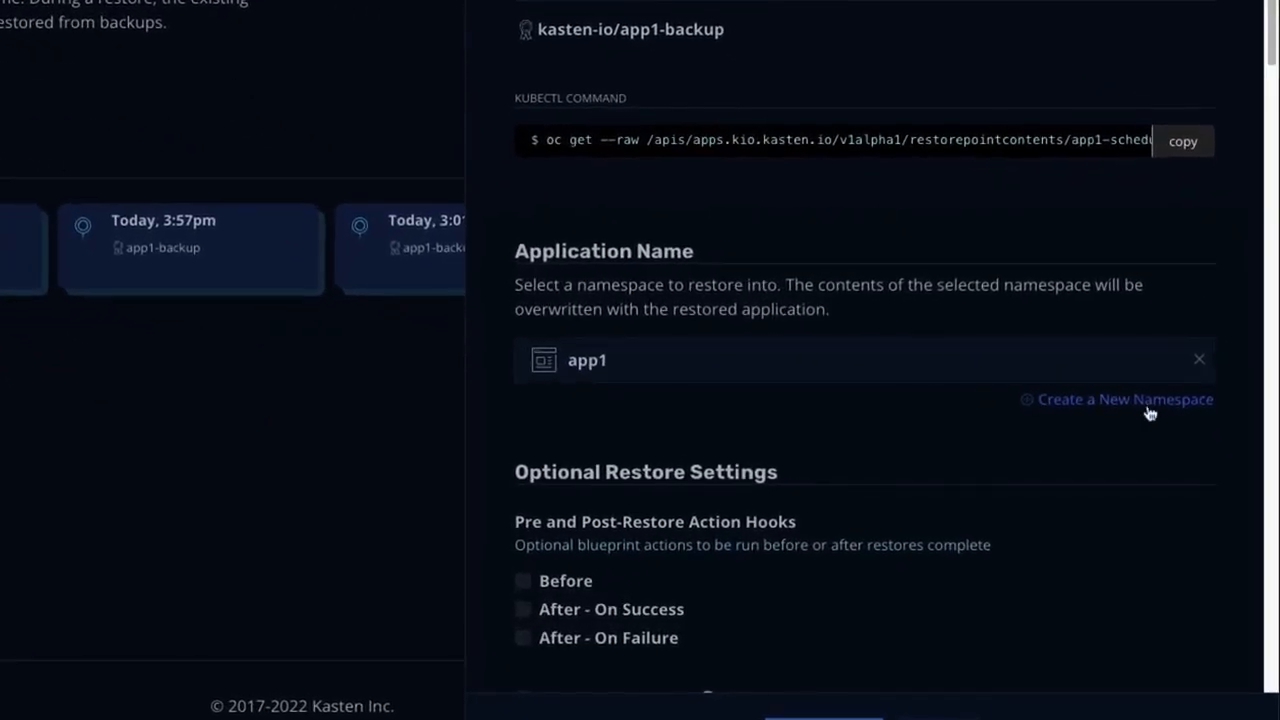
Create a new namespace named app1-clone as the restore target.
click(1124, 400)
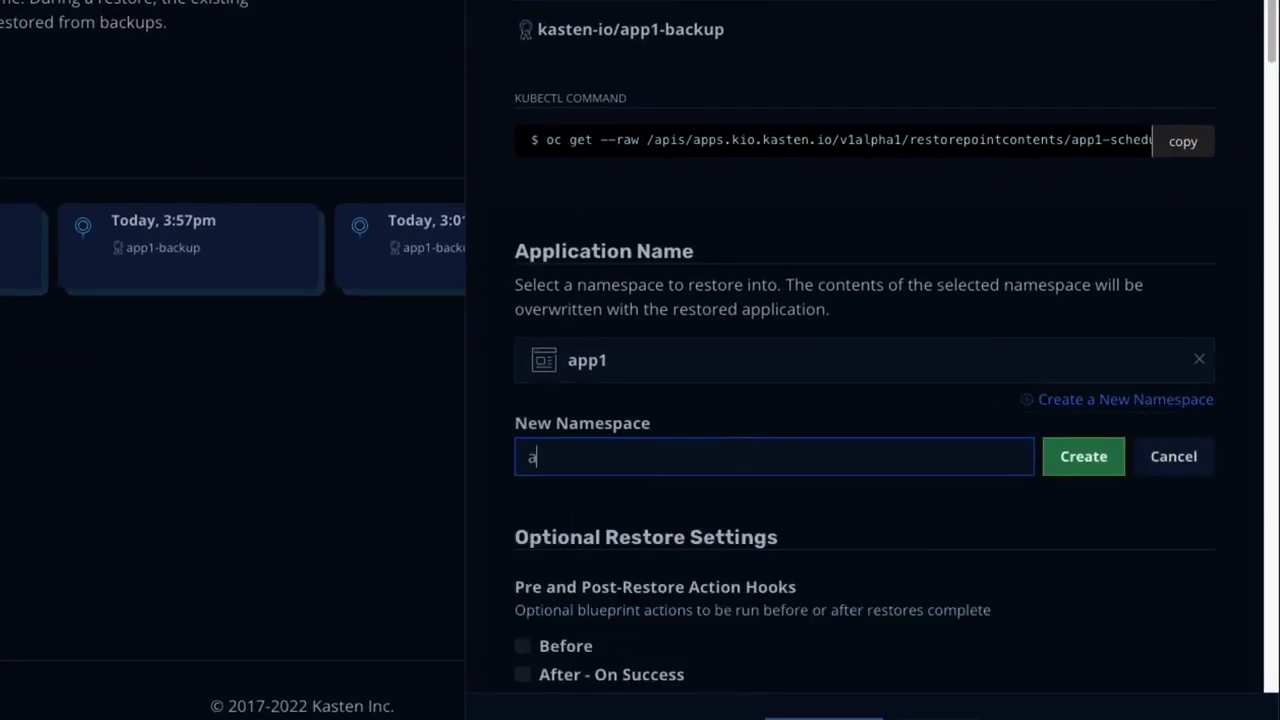
text(pp1-cloner)
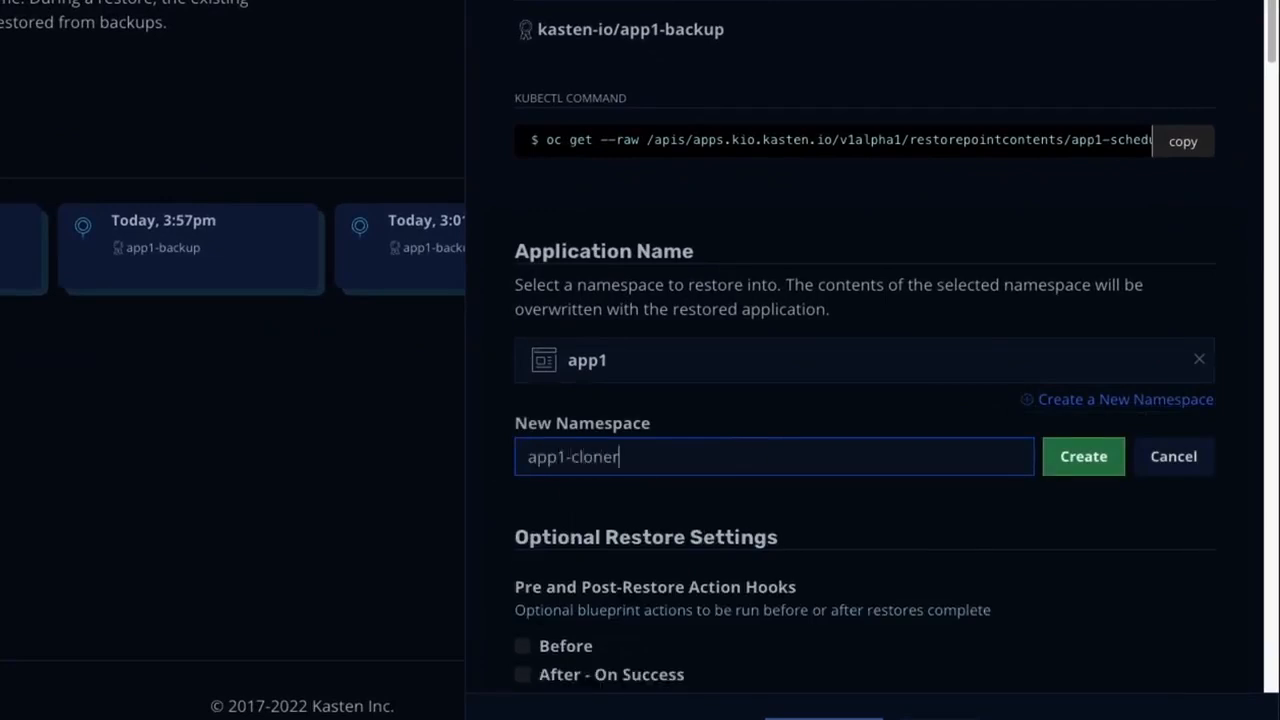
key(Backspace)
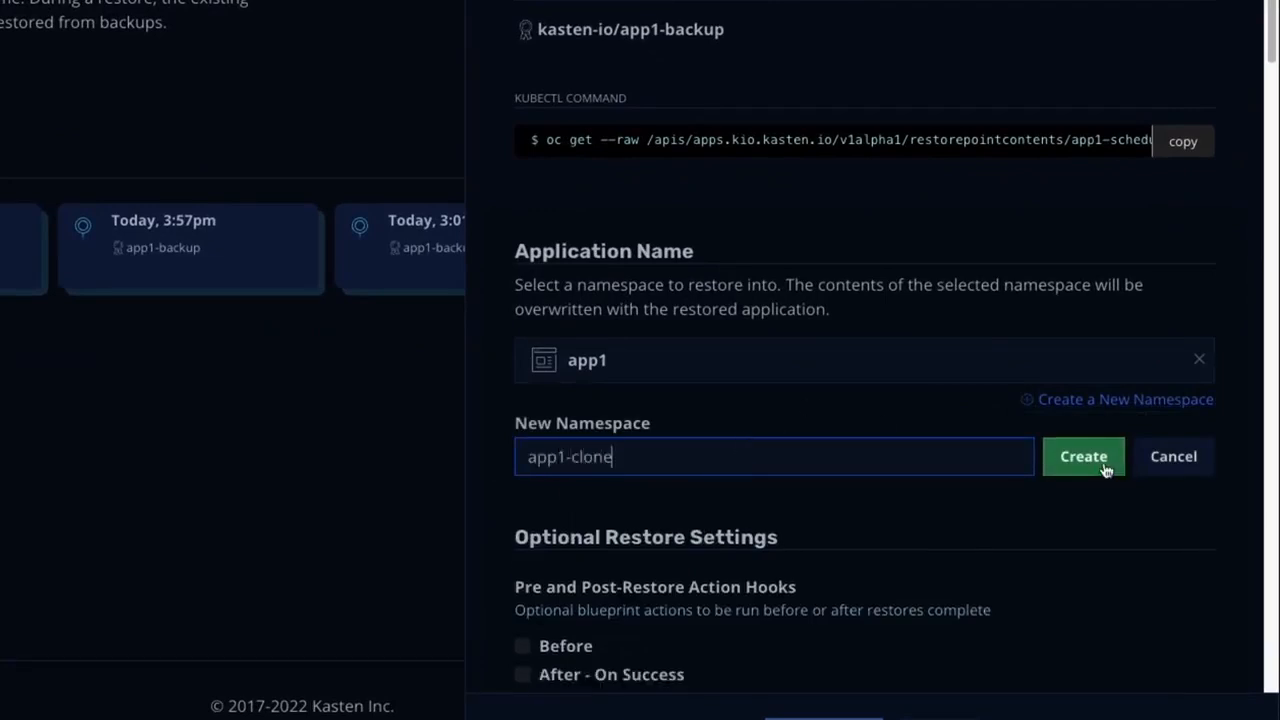
click(1084, 456)
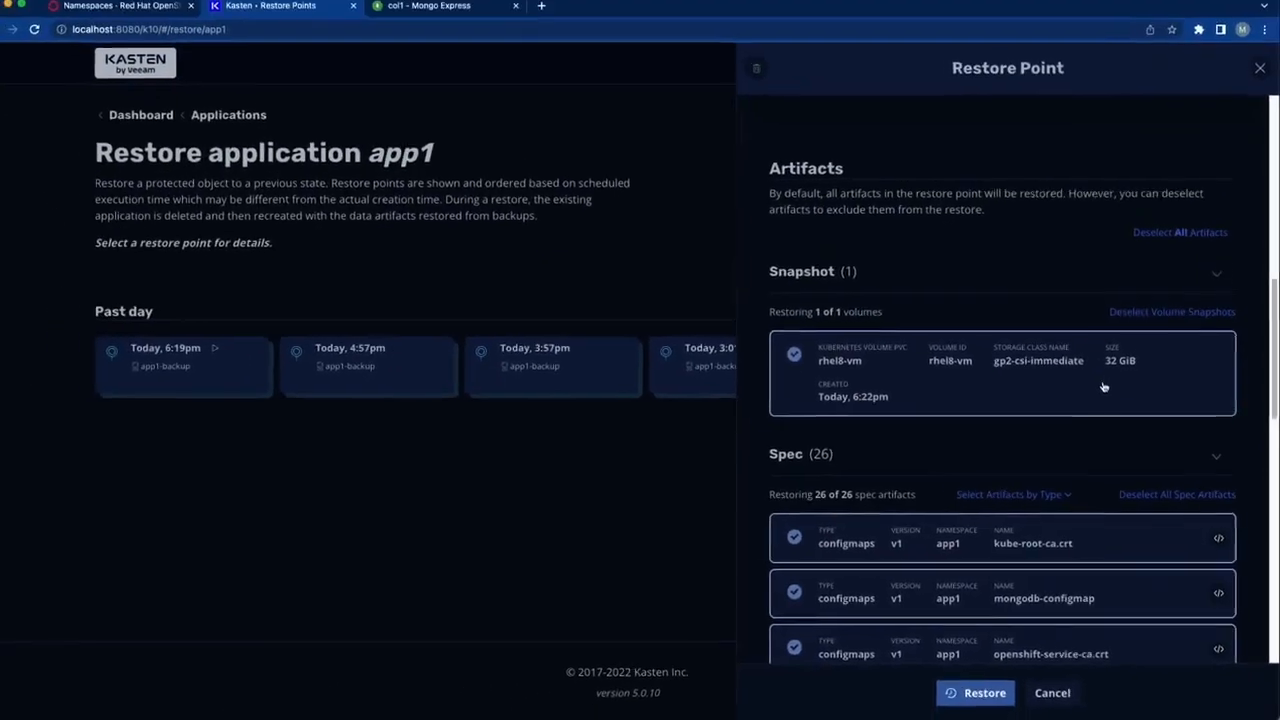
Confirm restoring app1 with all artifacts into app1-clone and follow its progress on the dashboard.
scroll(down, 3)
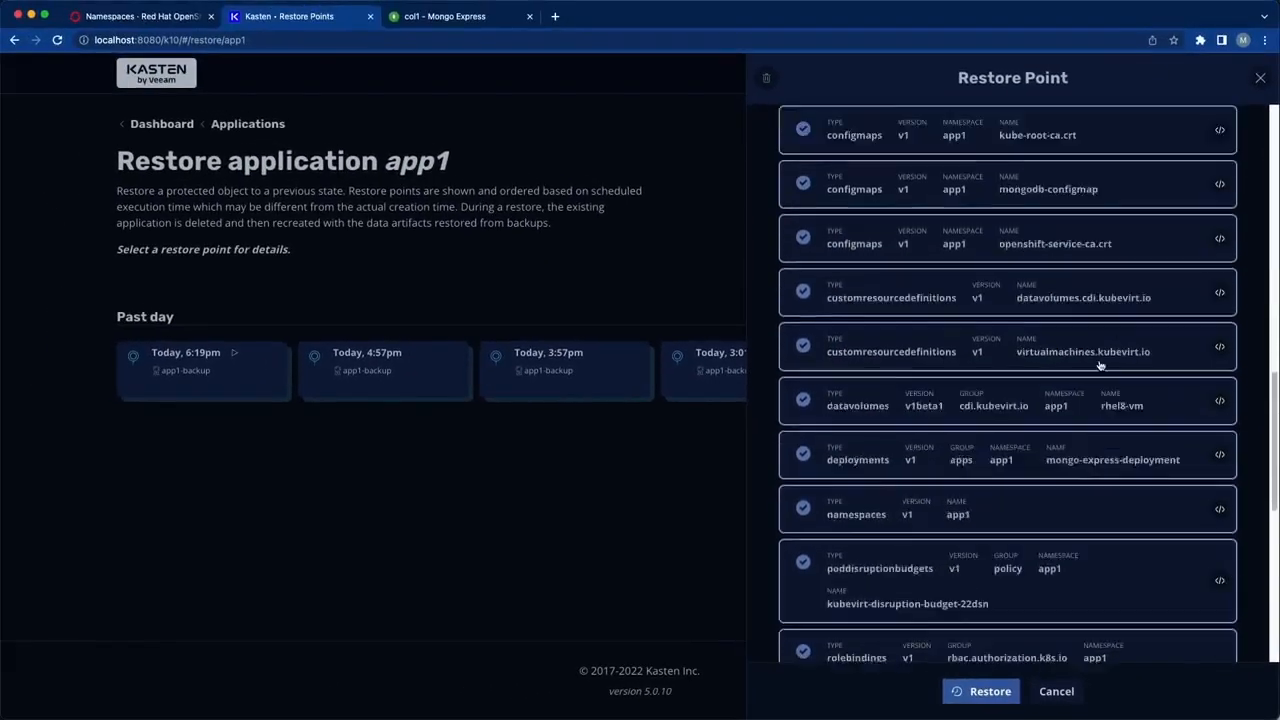
scroll(down, 3)
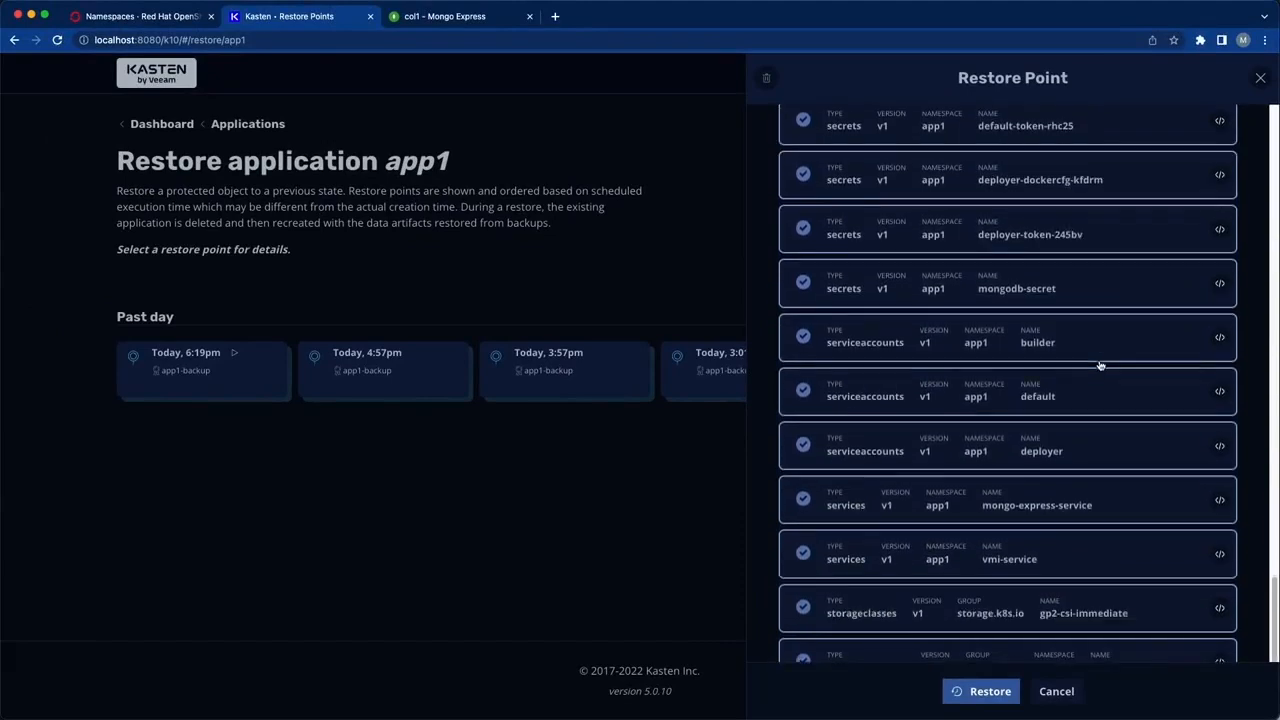
scroll(down, 3)
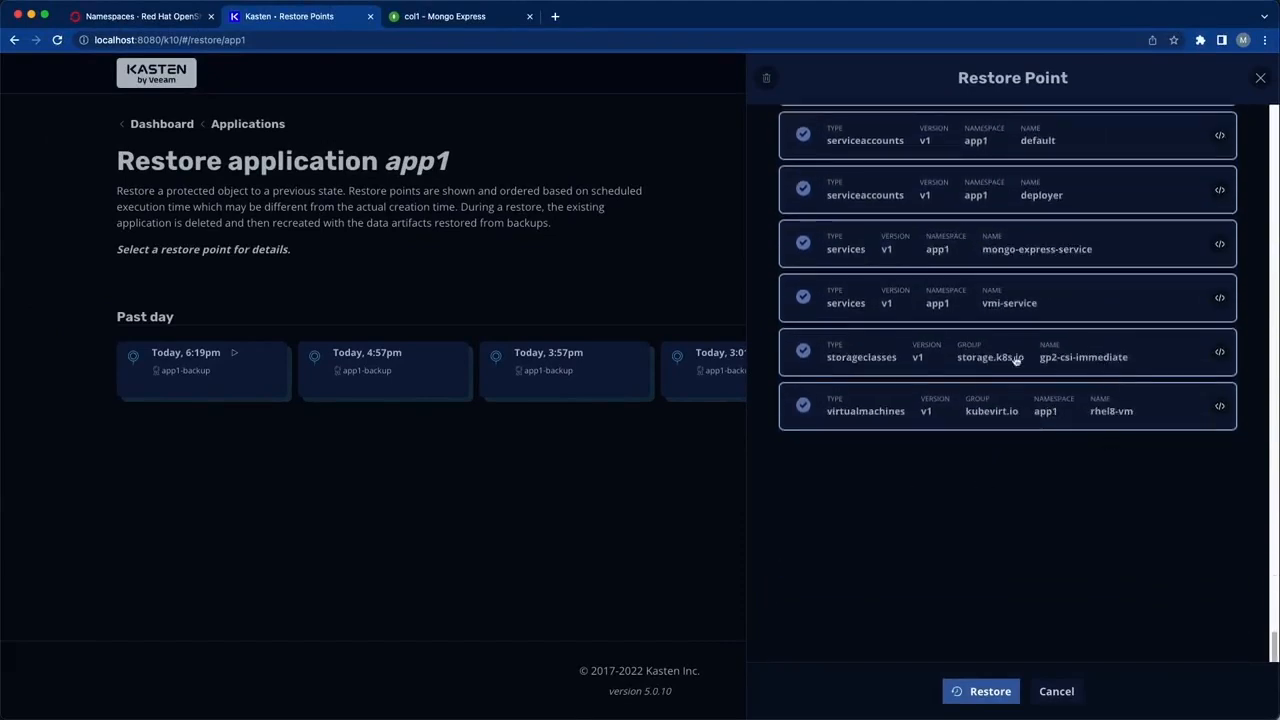
click(988, 692)
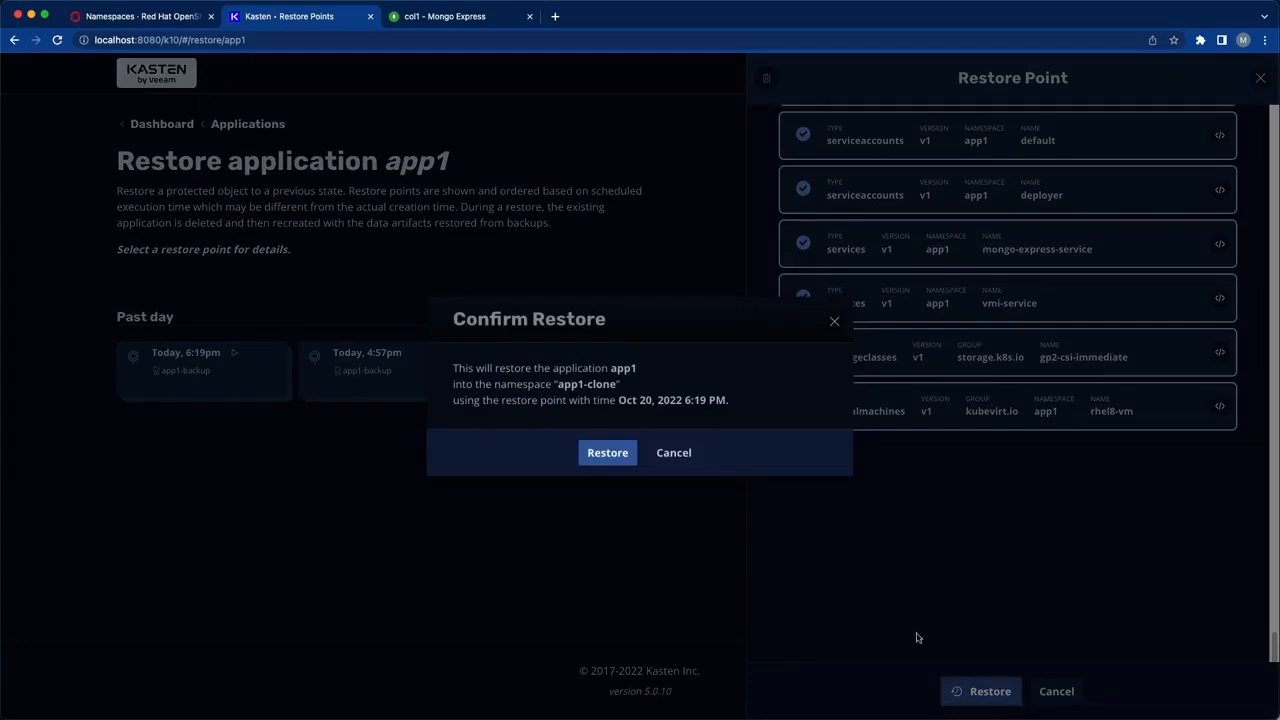
click(608, 452)
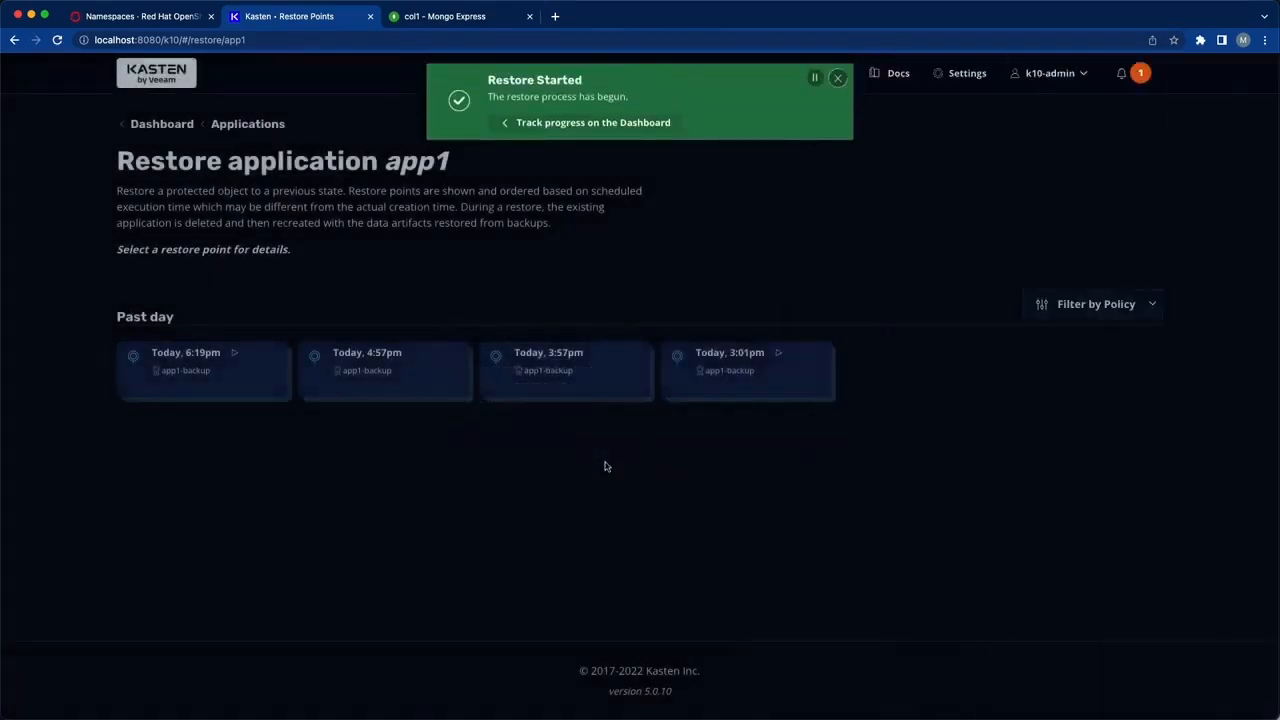
click(836, 76)
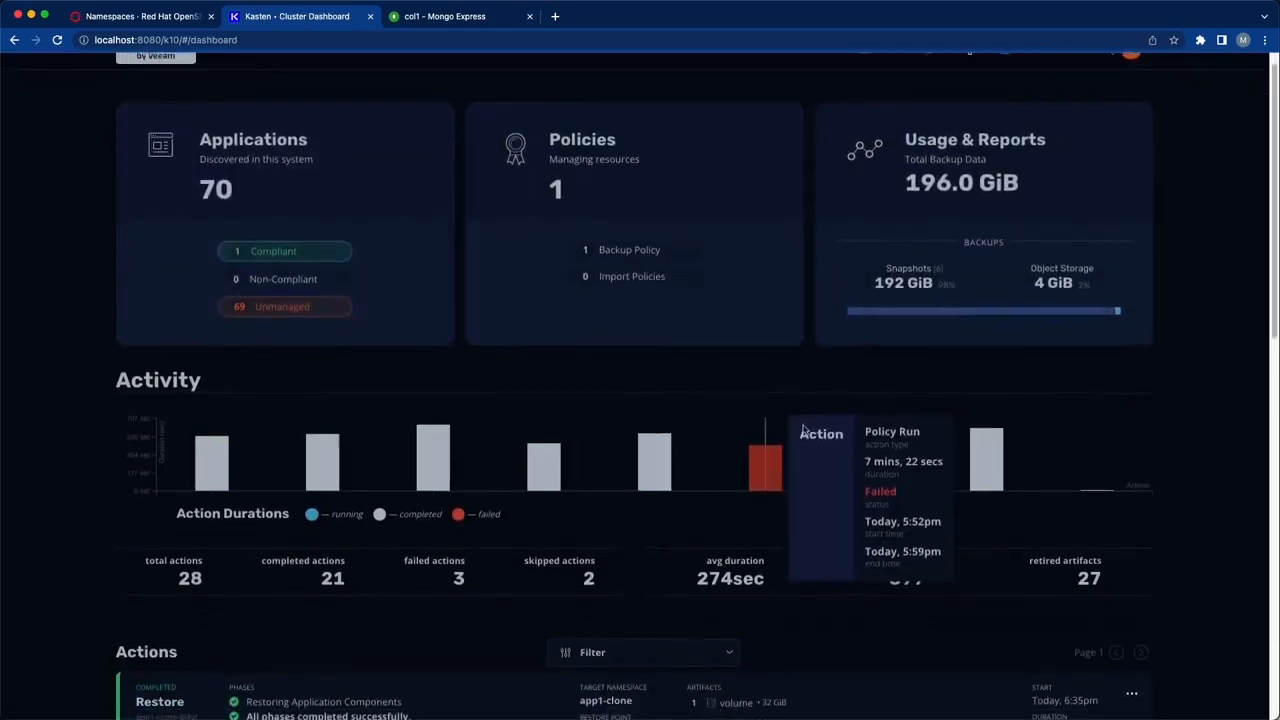
View the Action Details of the completed Restore action into app1-clone.
scroll(down, 3)
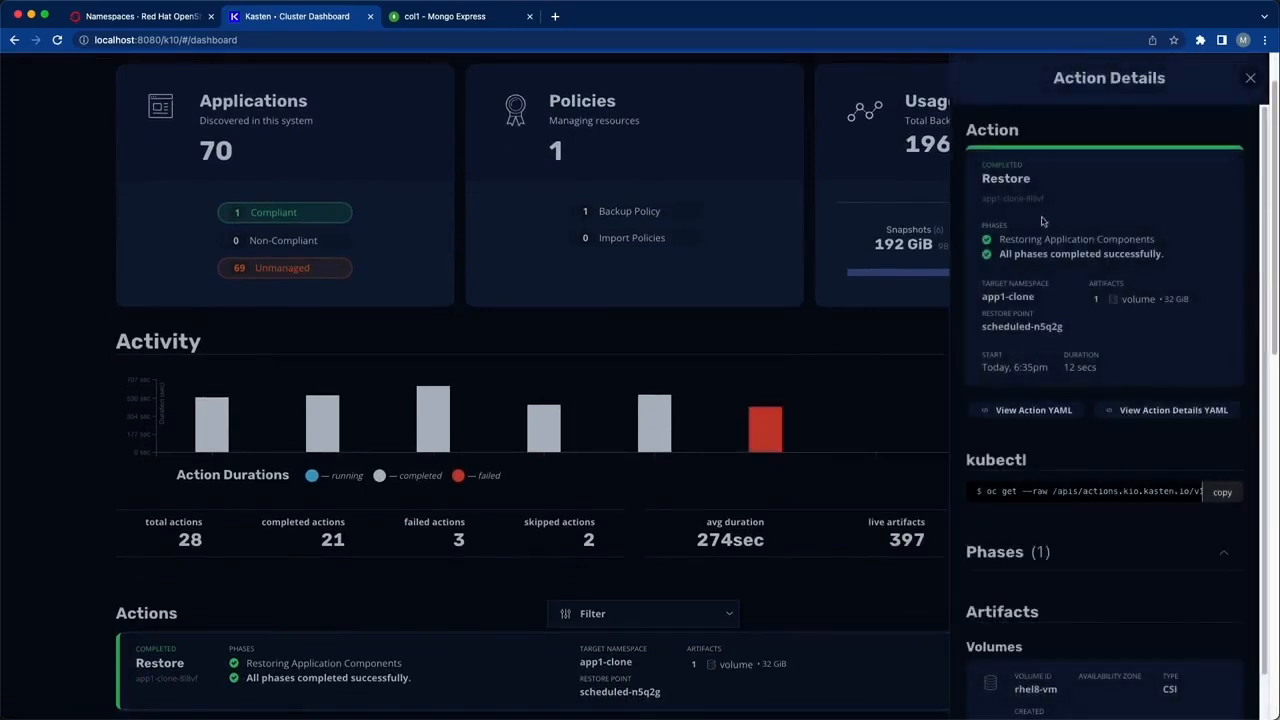
click(140, 16)
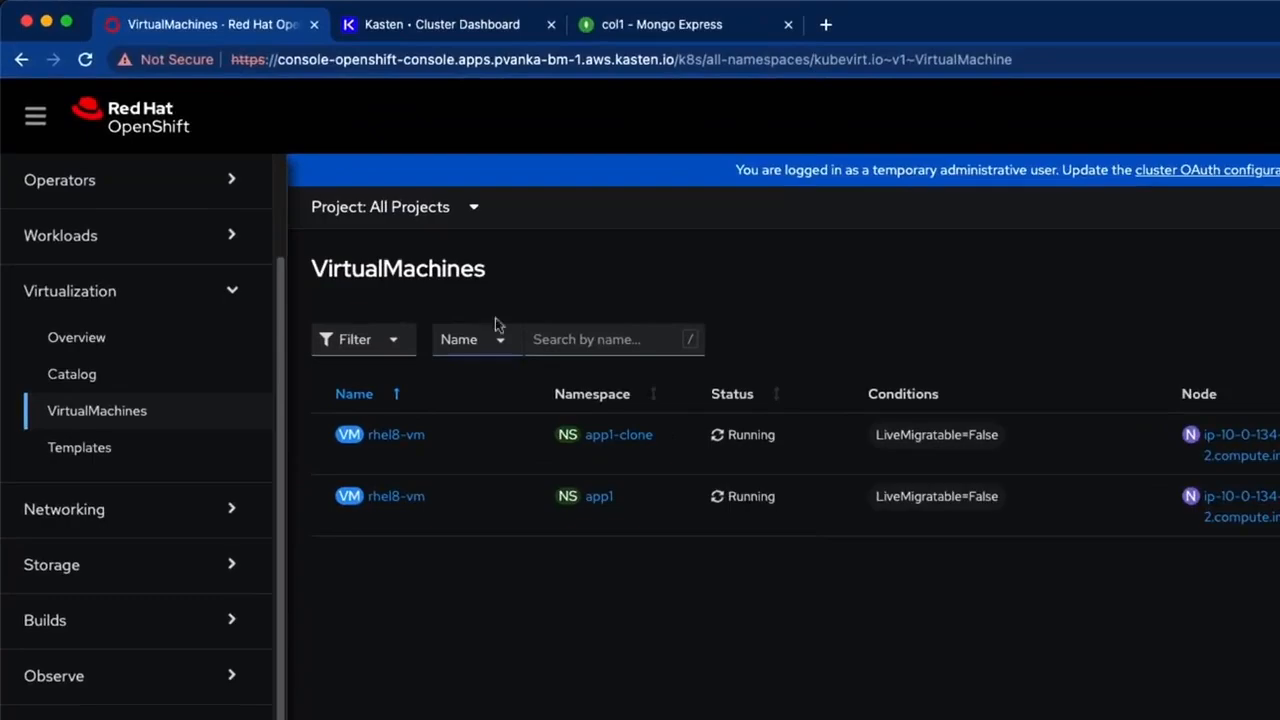
Run 'oc get all -n app1-clone' in the terminal and select the mongo-express-service EXTERNAL-IP for a new tab.
click(392, 434)
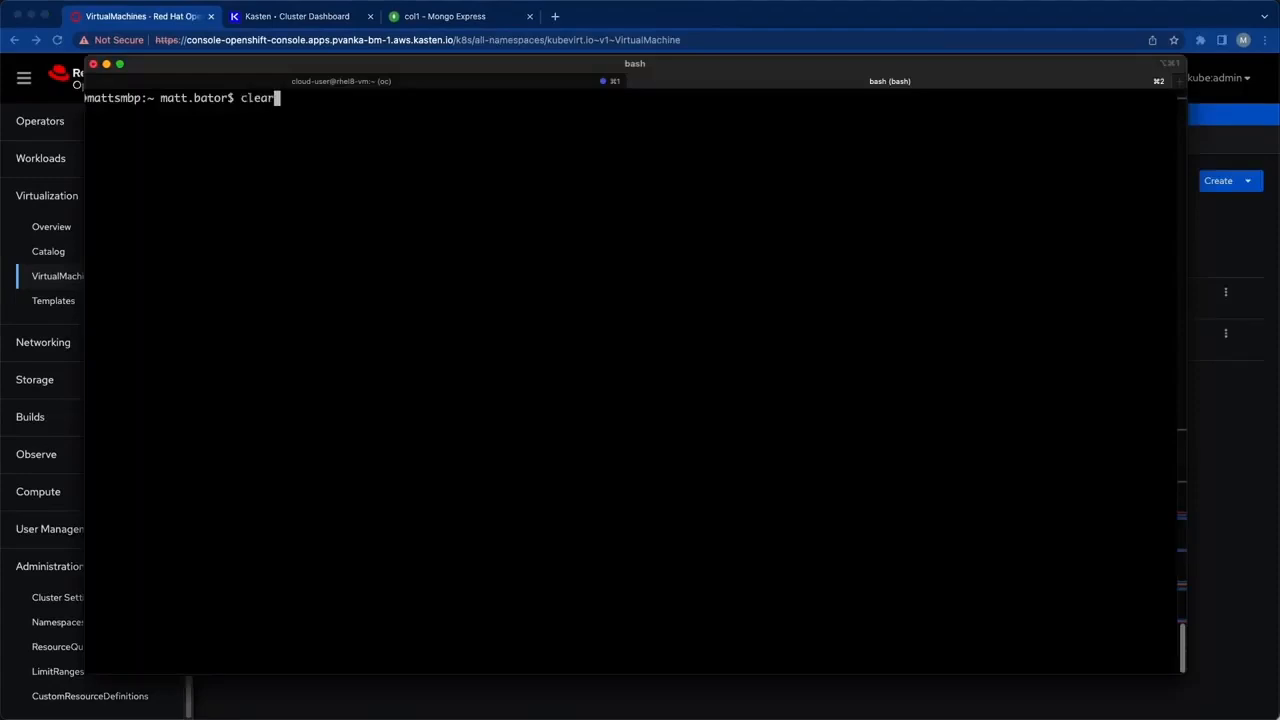
text(oc get all -n app1-clone)
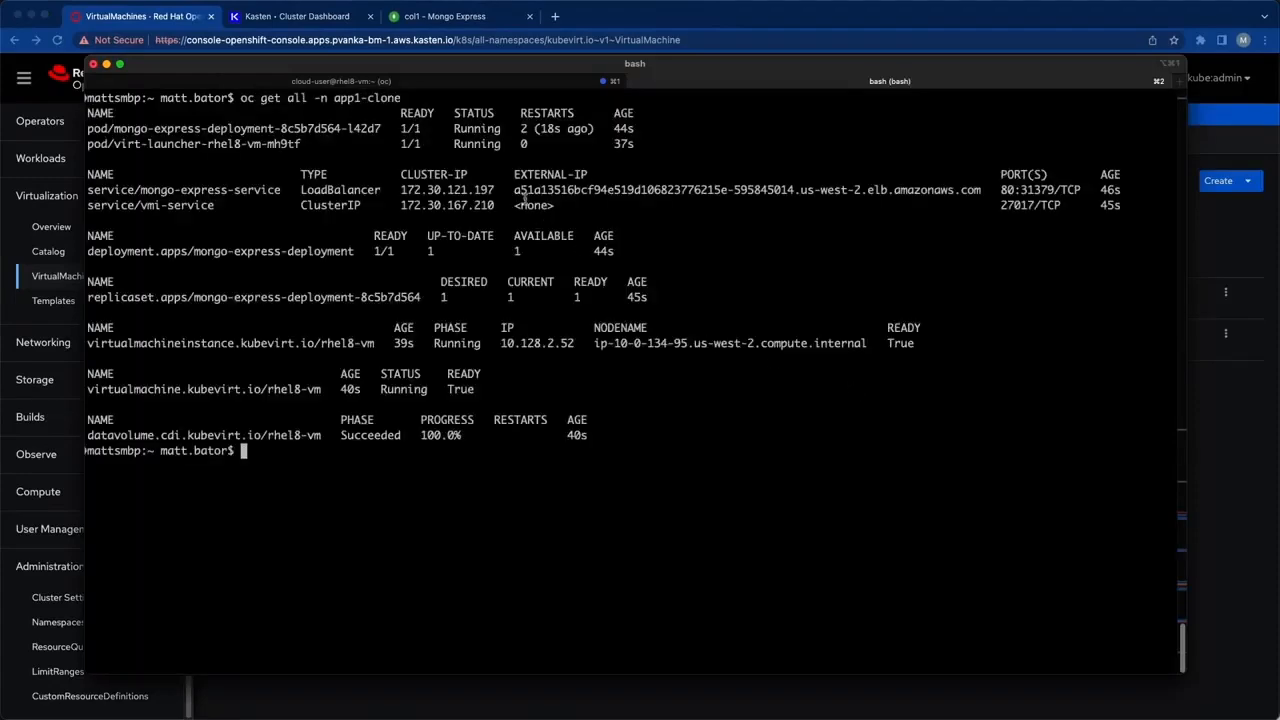
drag(516, 188, 980, 188)
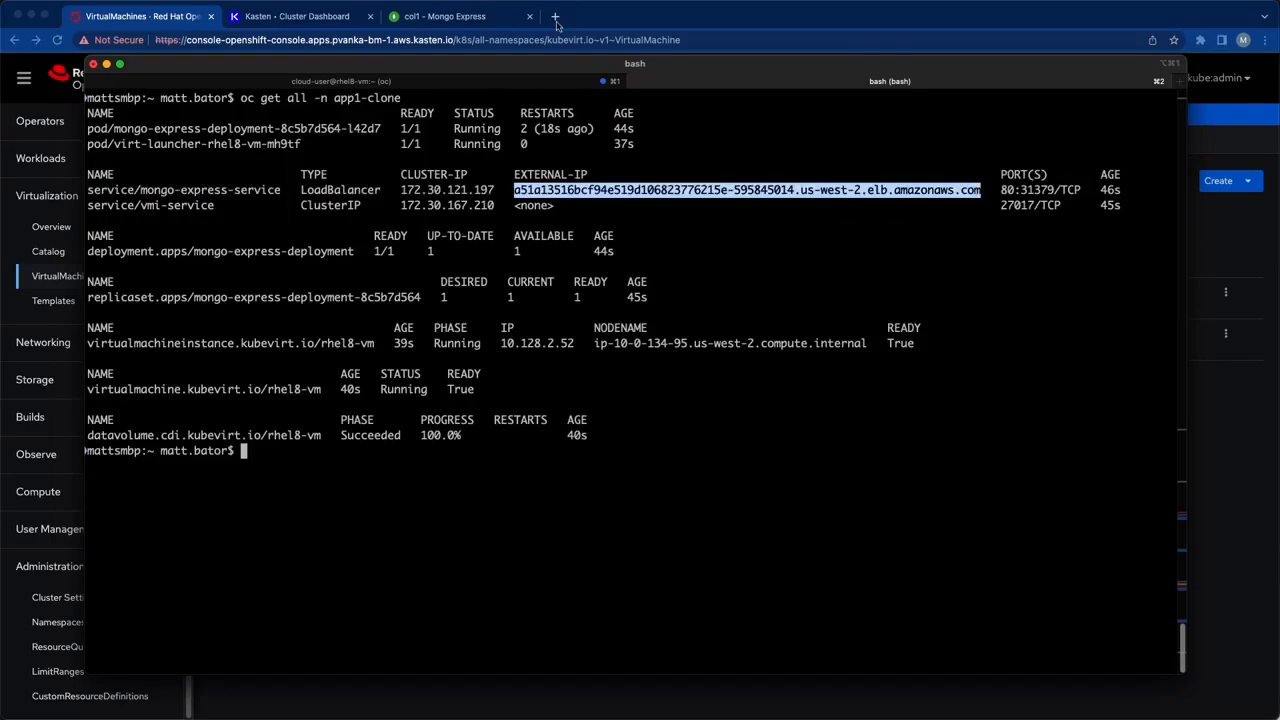
click(570, 16)
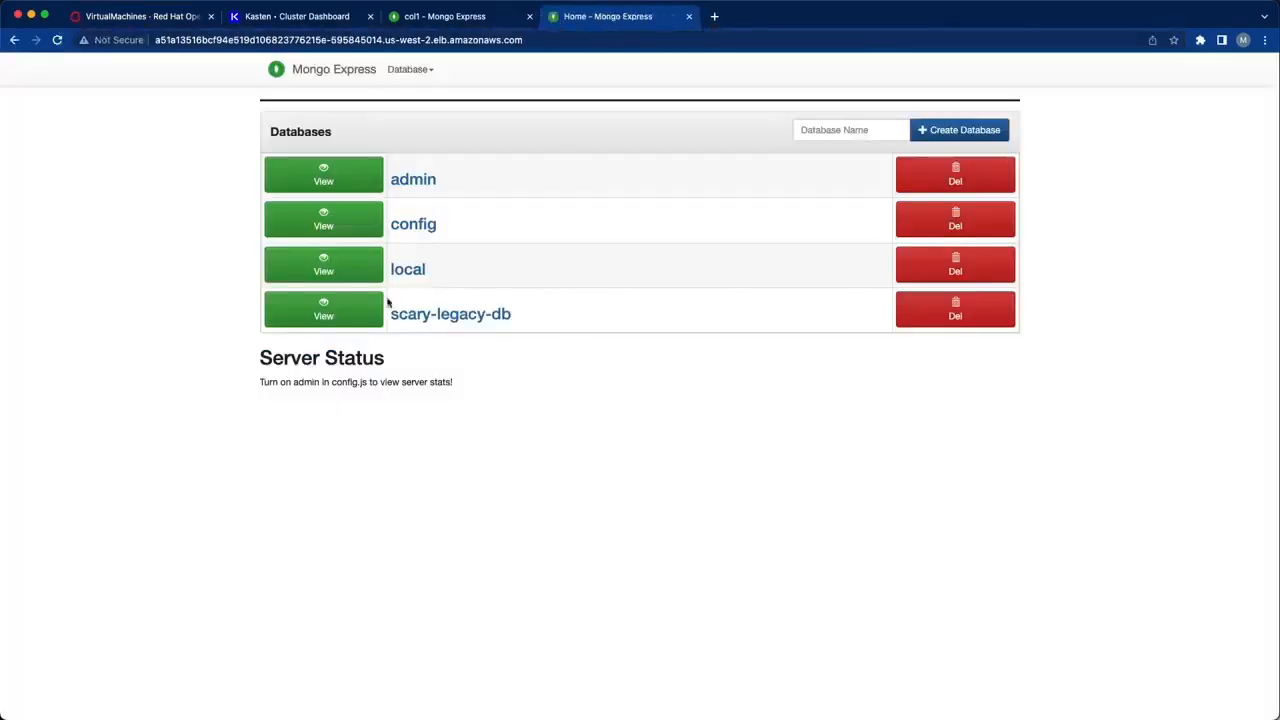
View the restored scary-legacy-db's col1 collection with its six bike documents.
click(324, 308)
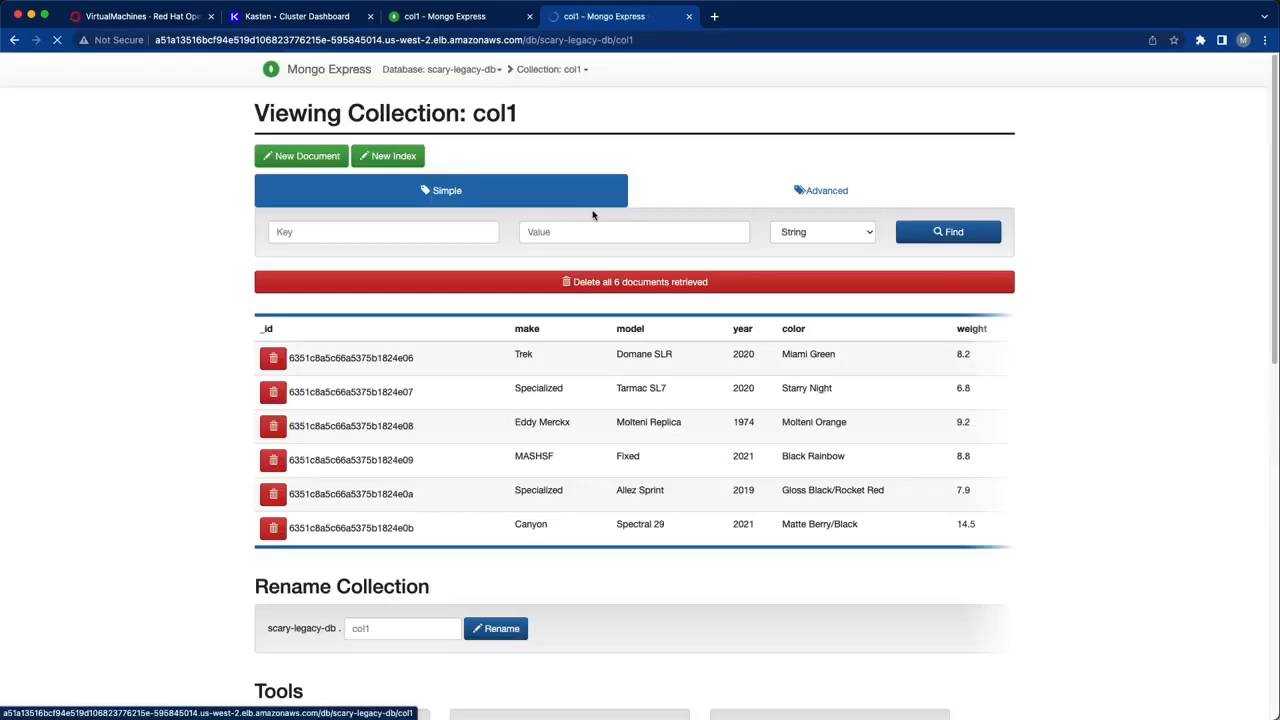